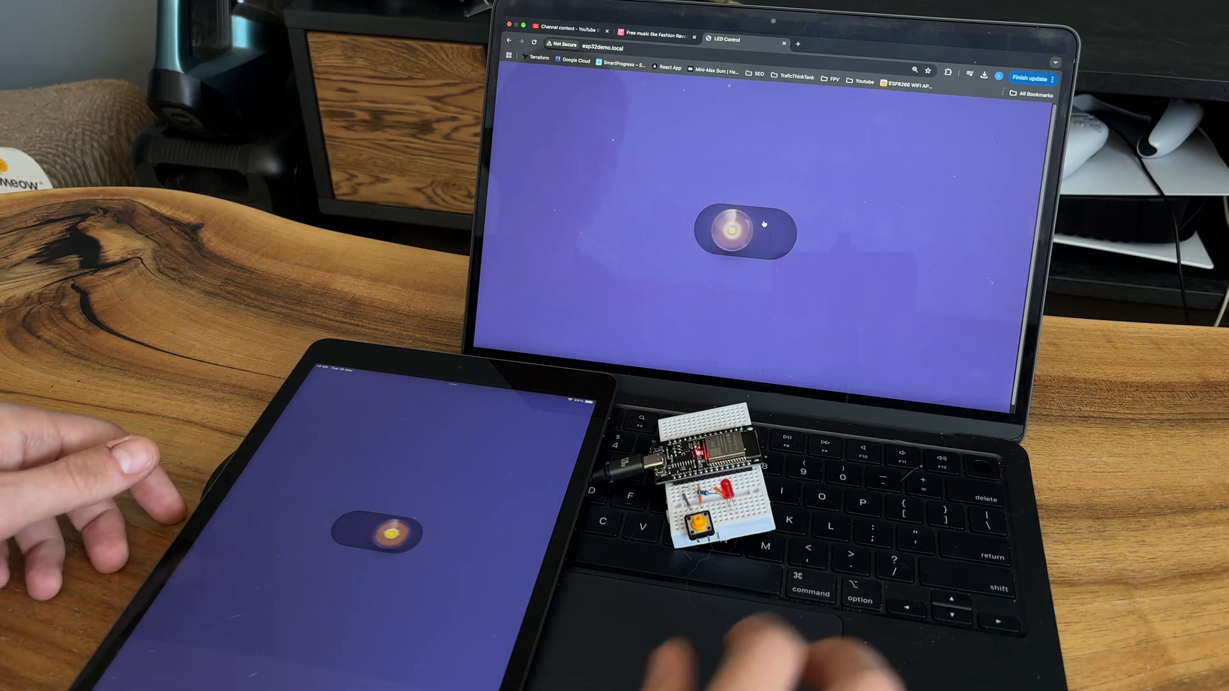
Add the ESPAsyncWebServer 3.6.0 library as a dependency of Projects/WebServer.
left_click(744, 228)
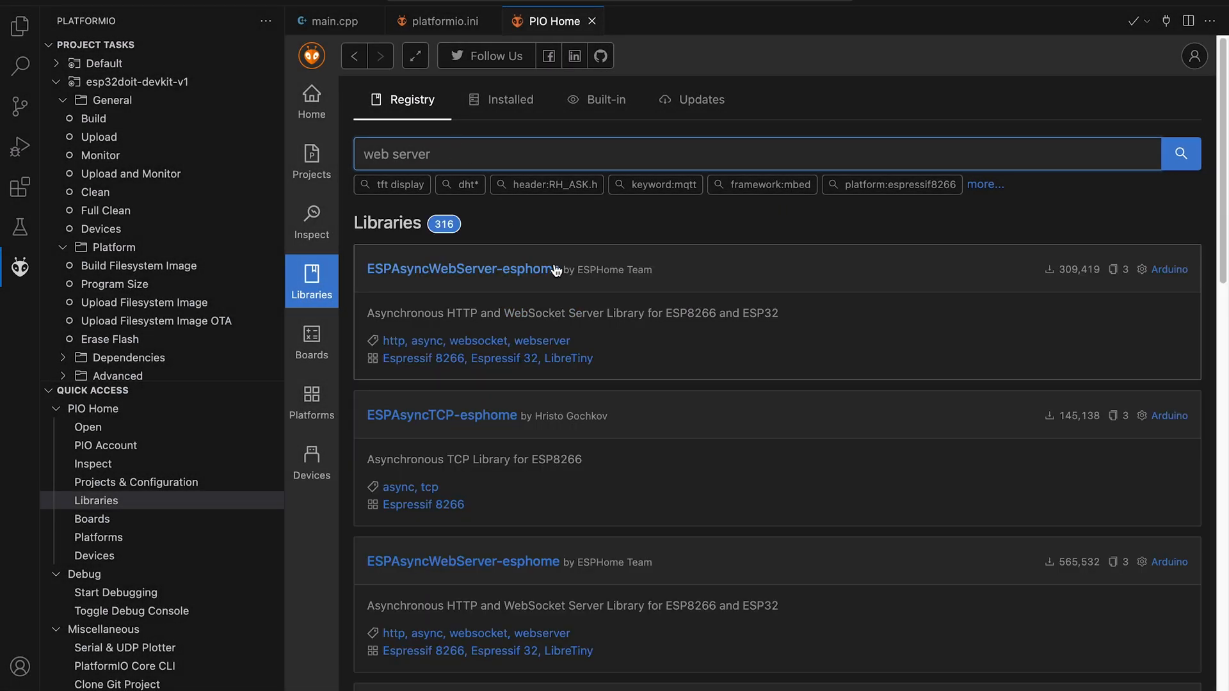
scroll("down", 3)
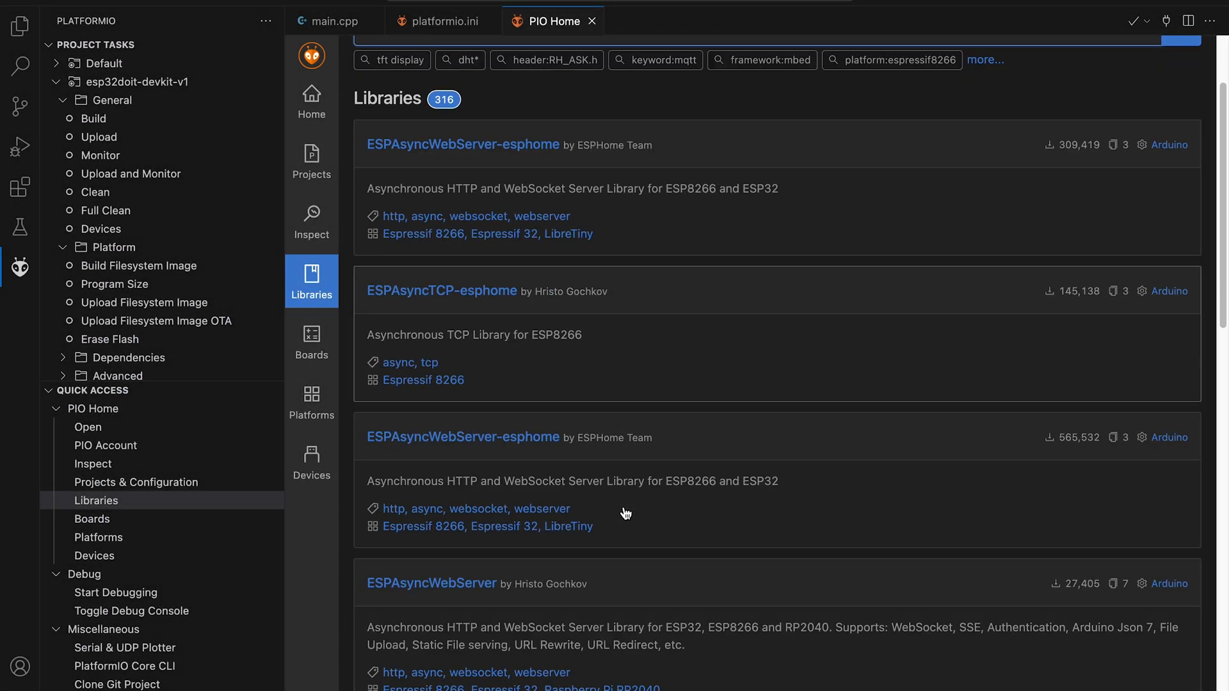
left_click(431, 583)
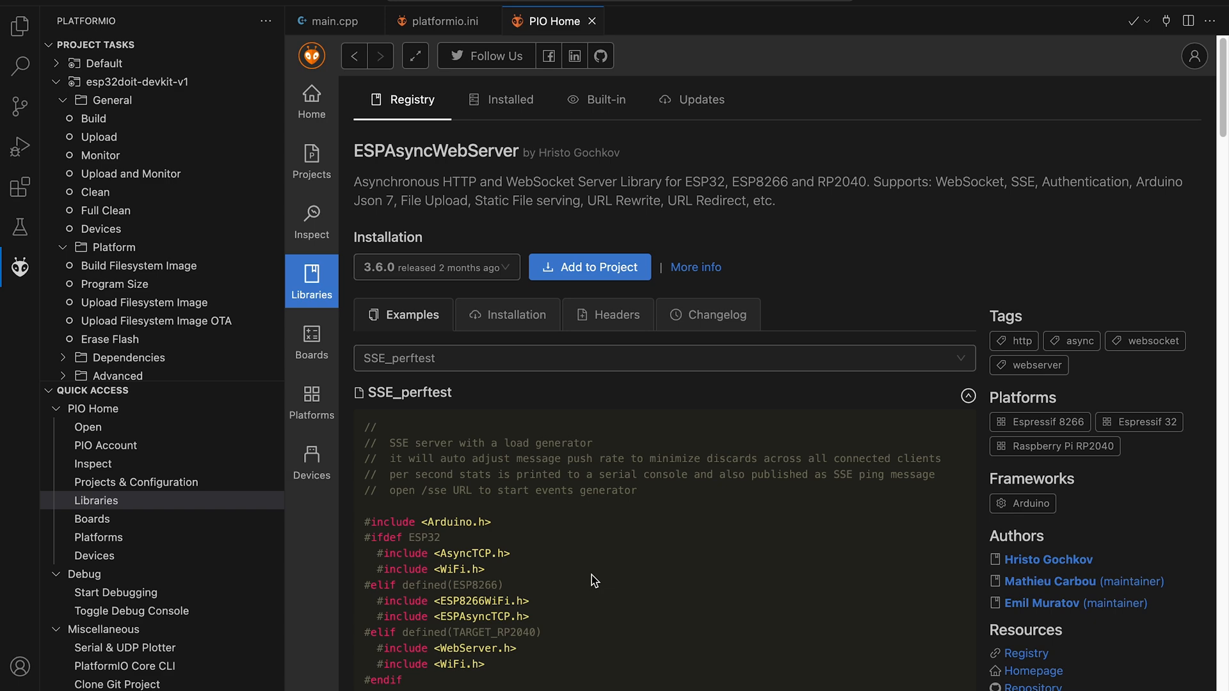
left_click(589, 266)
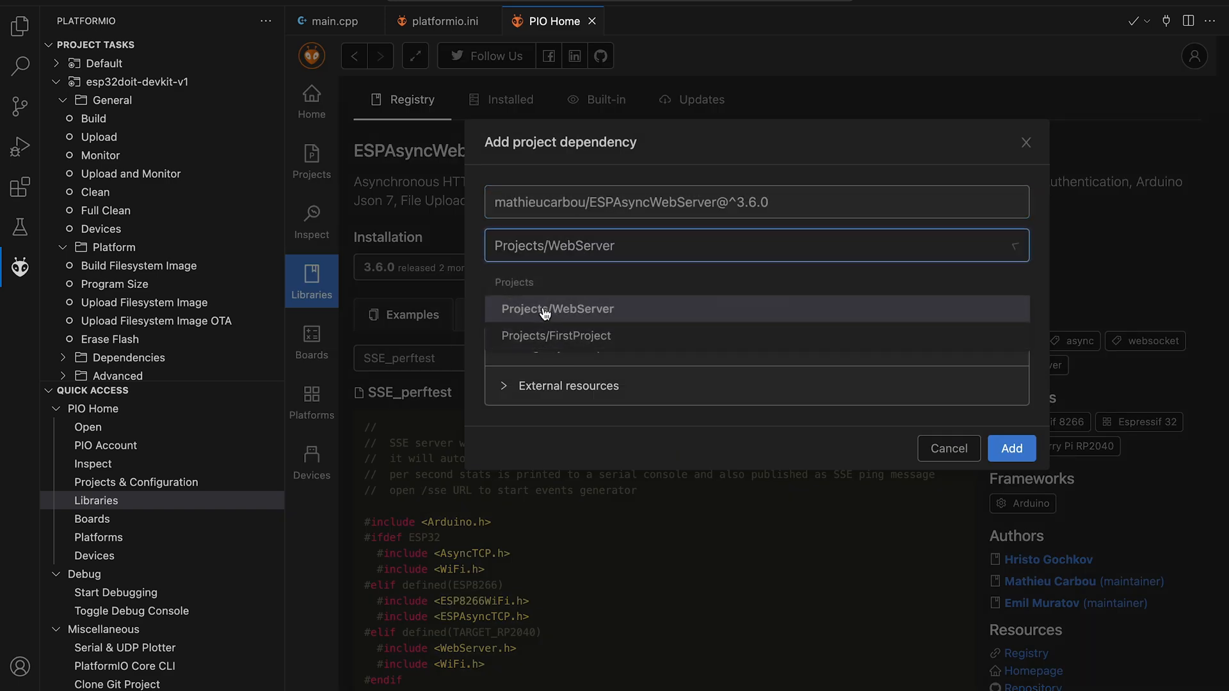
left_click(558, 308)
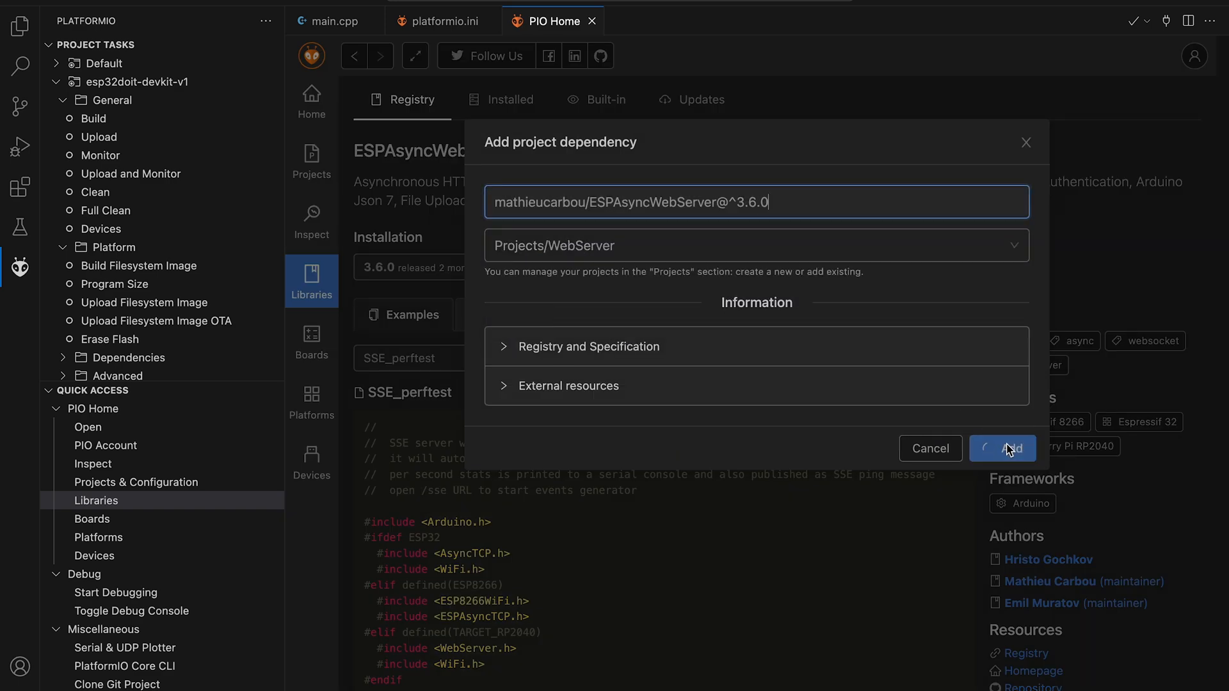
left_click(1002, 447)
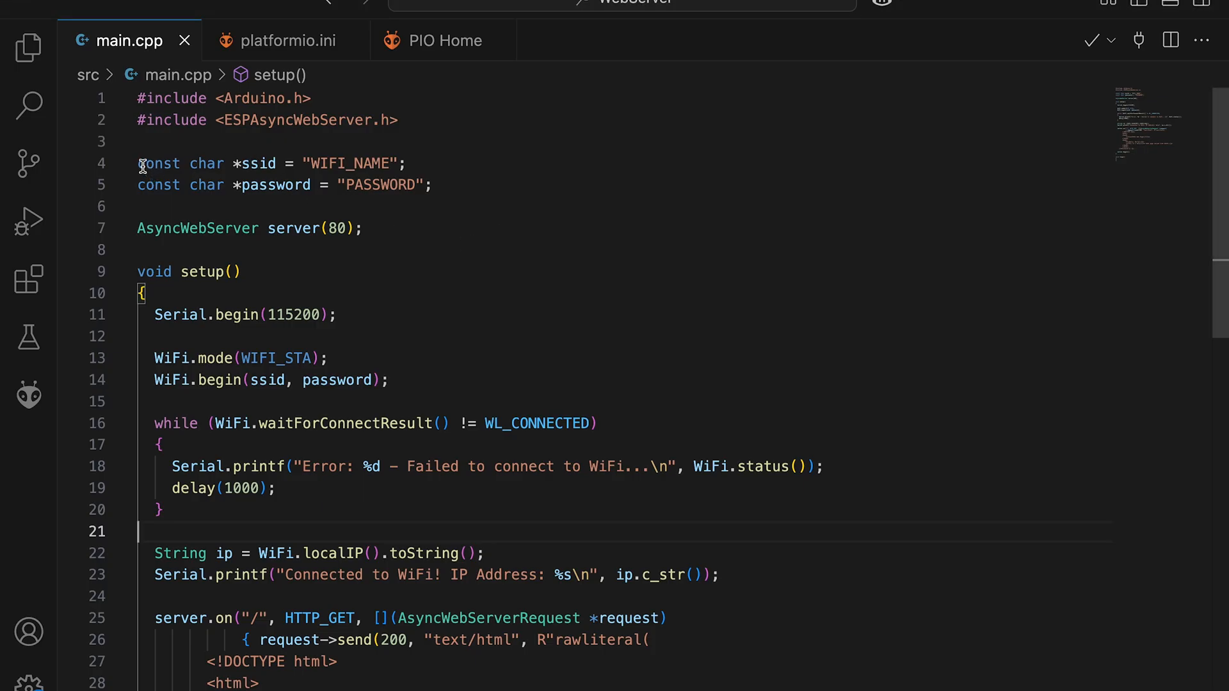
left_click_drag(140, 164, 433, 185)
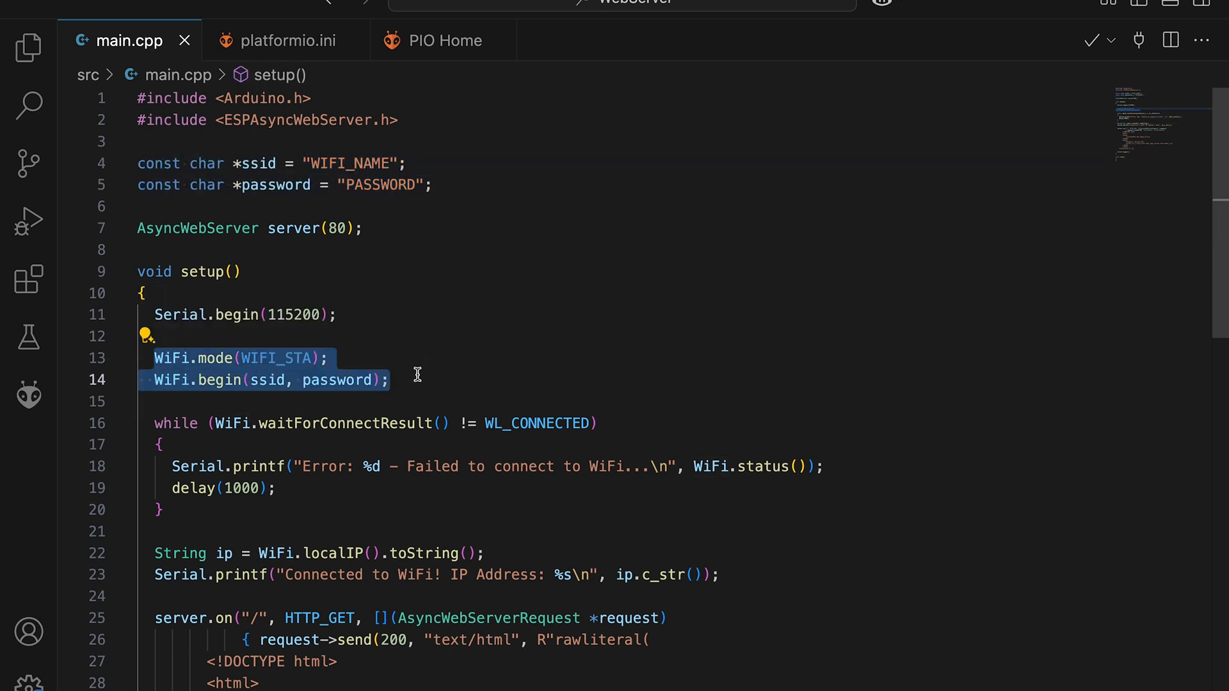
mouse_move(162, 534)
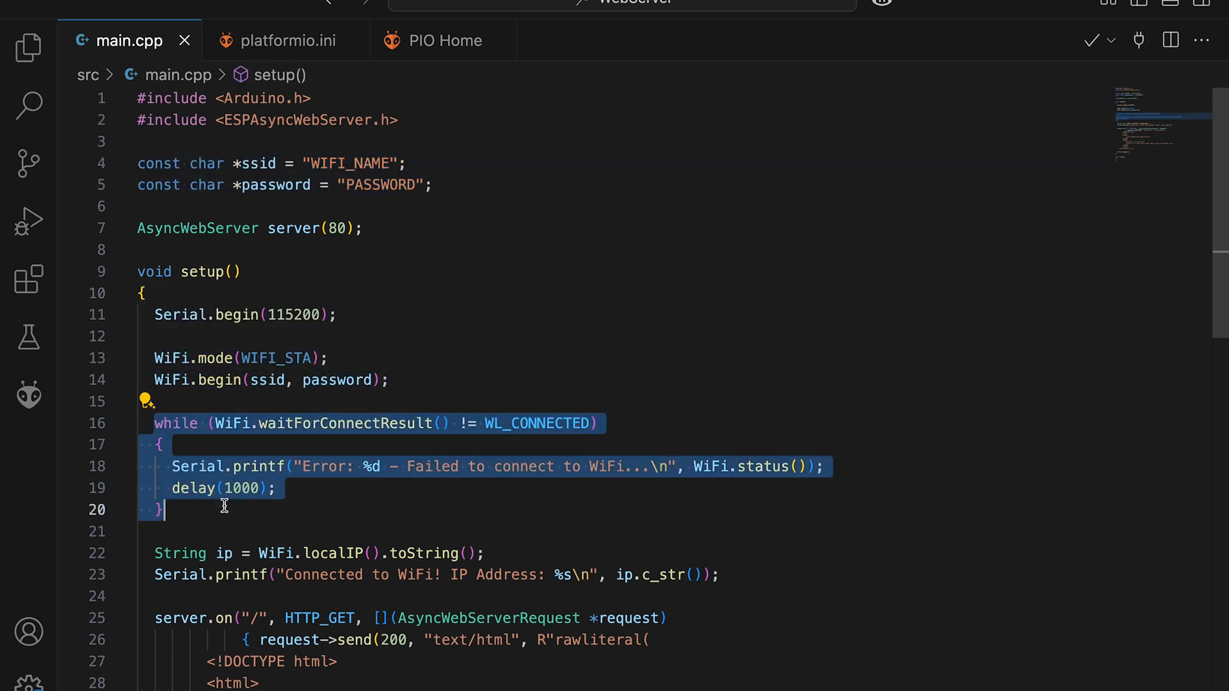
left_click(743, 574)
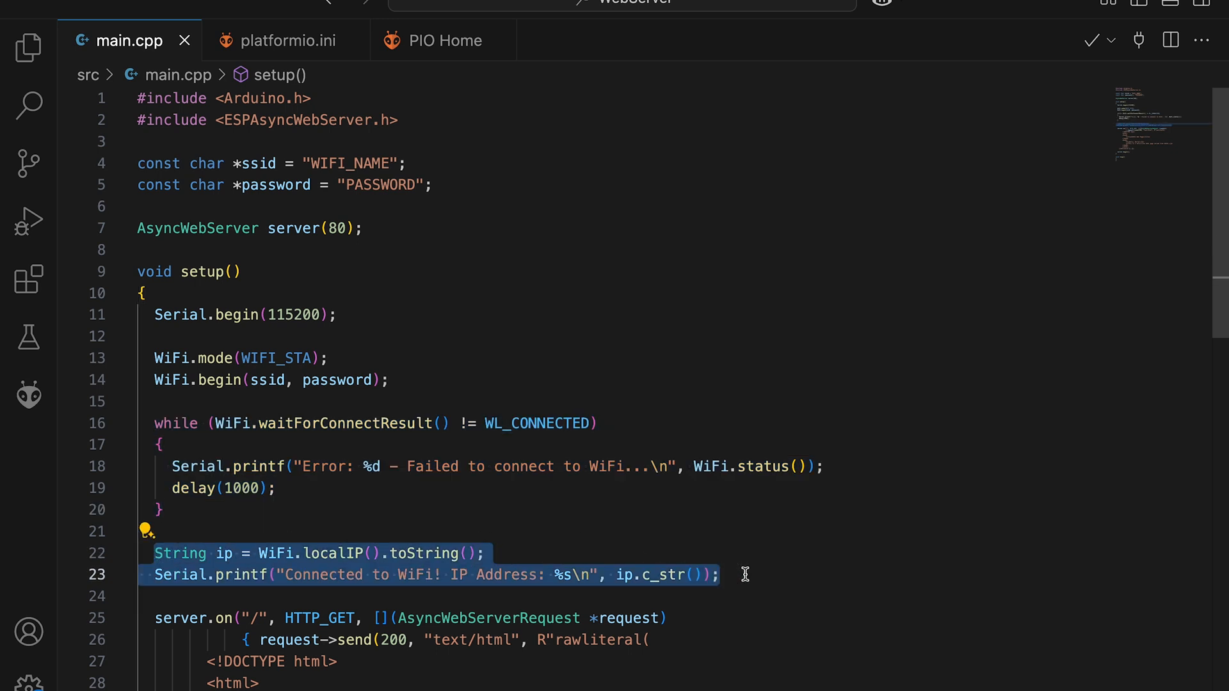
left_click(719, 574)
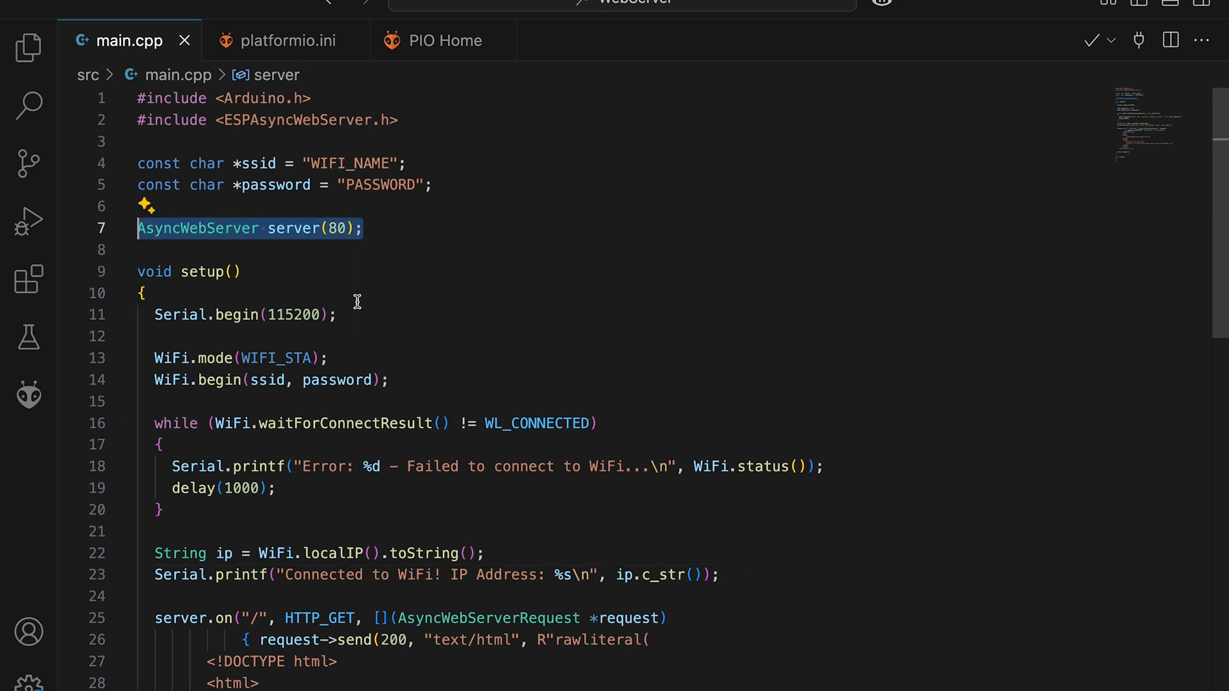
left_click(143, 293)
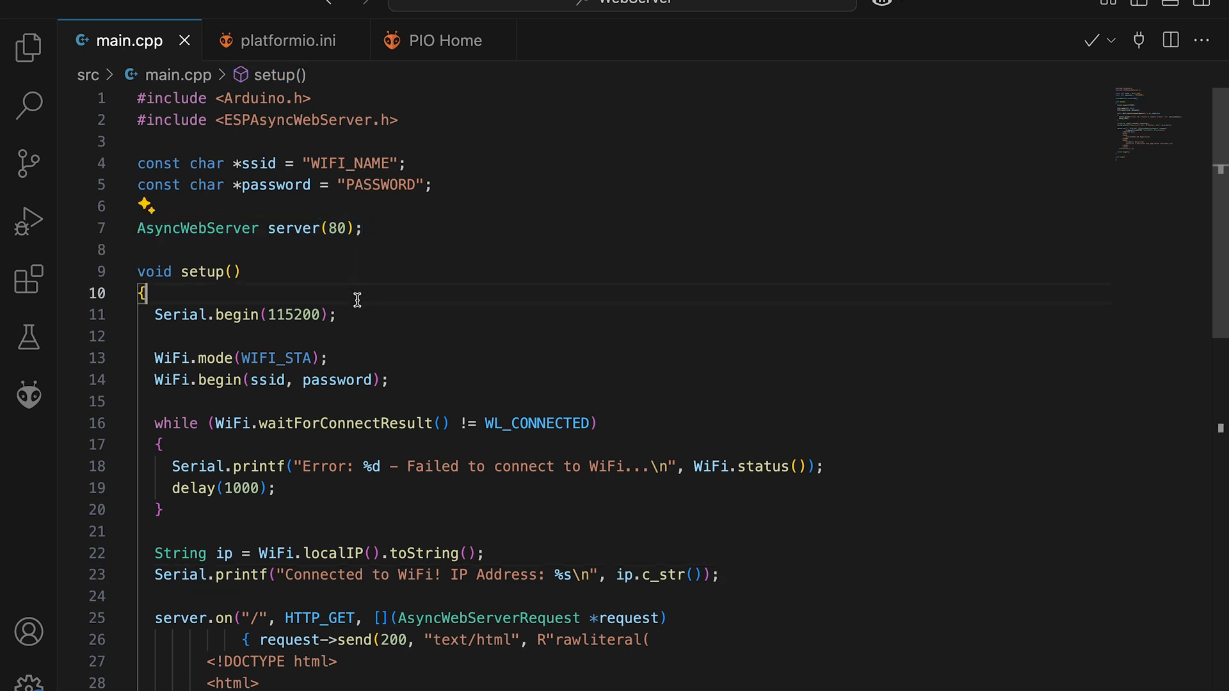
scroll("down", 3)
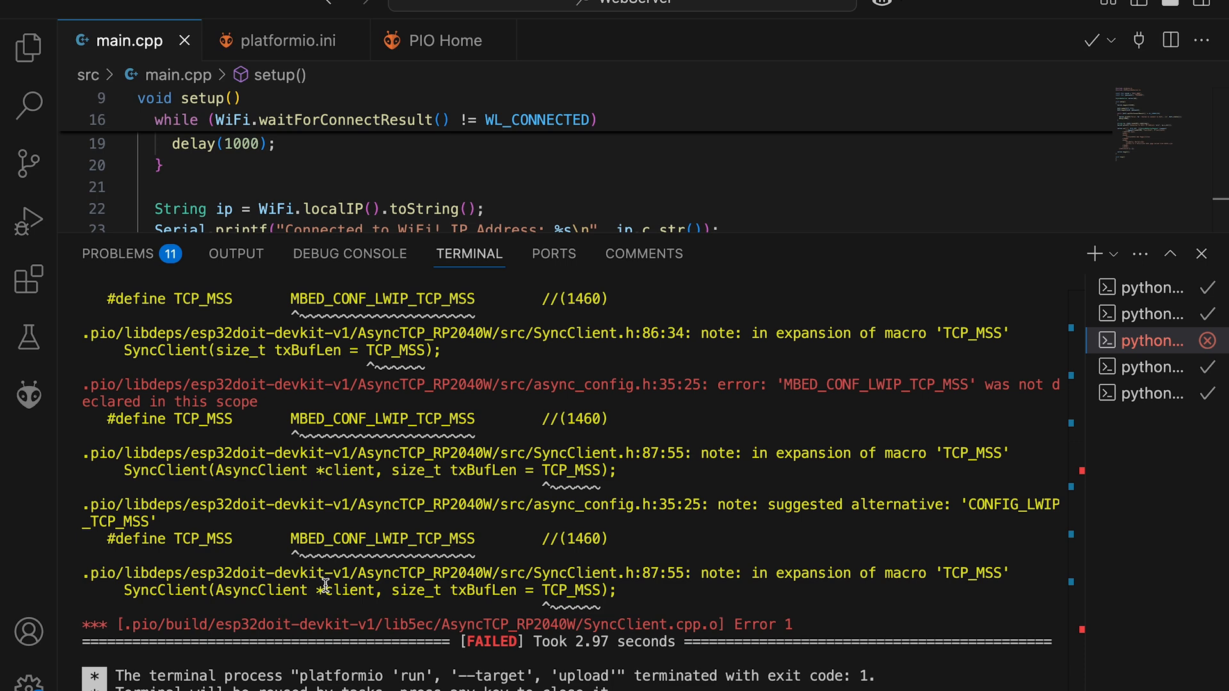
mouse_move(415, 439)
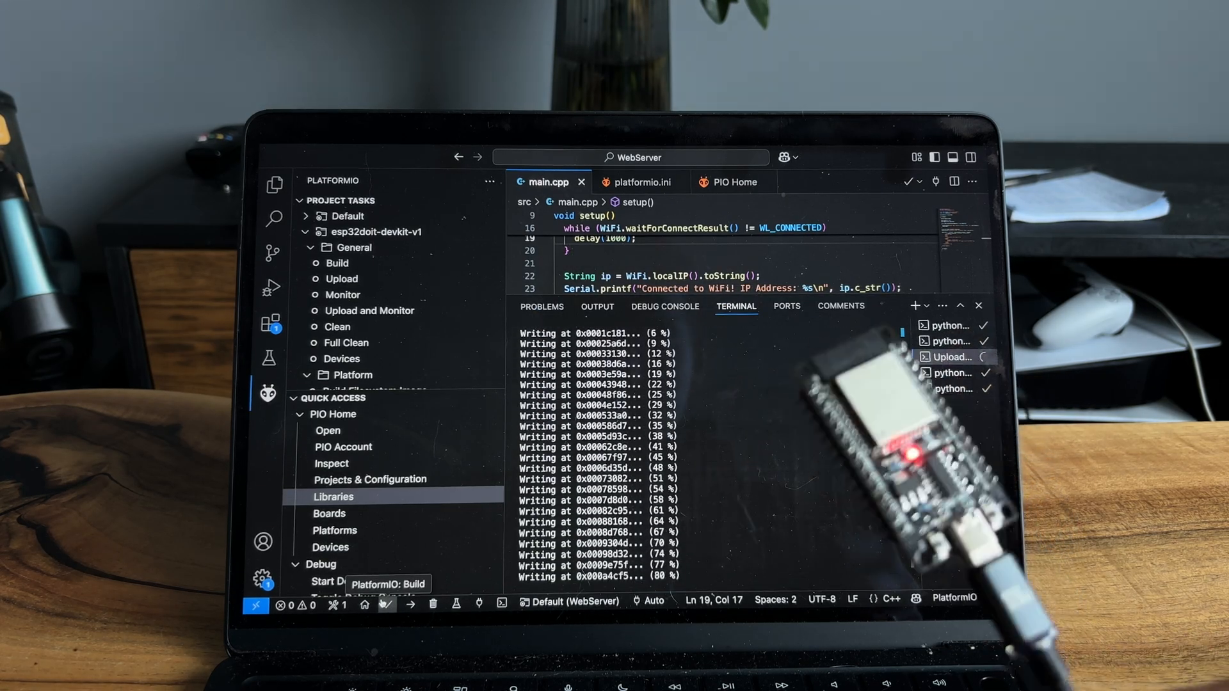
Start the PlatformIO upload of the firmware to the ESP32 board.
left_click(343, 294)
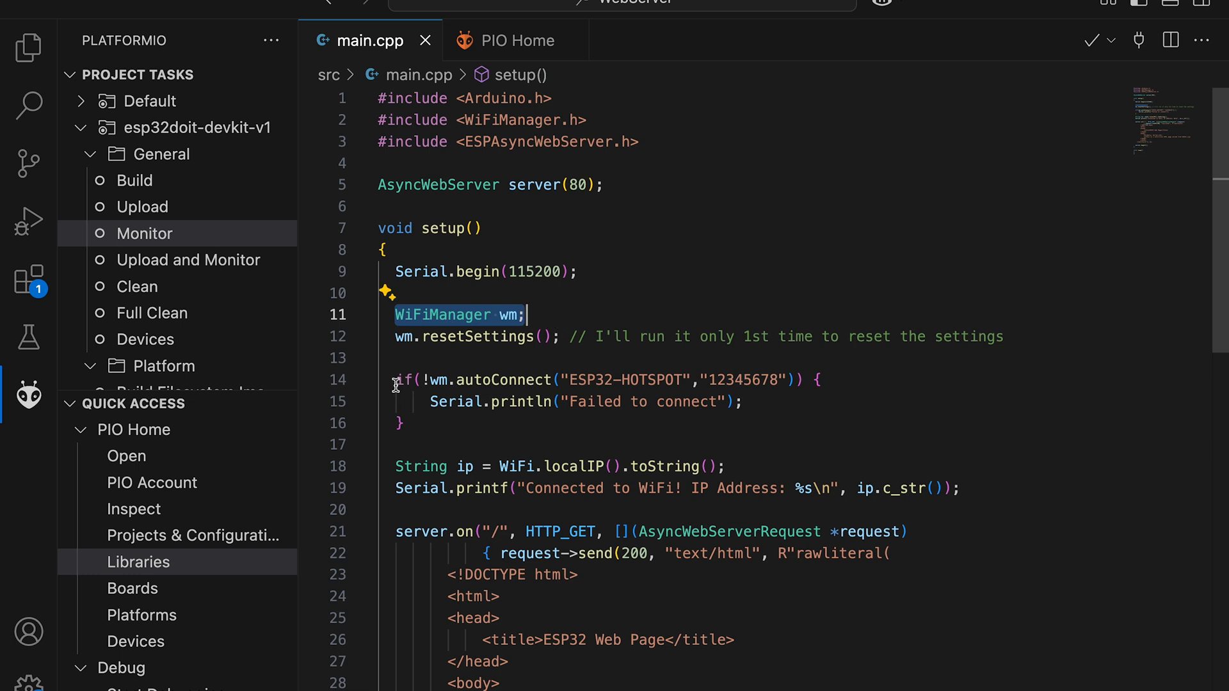
Highlight the WiFiManager code, then add #include <ESPmDNS.h> and an MDNS.begin("esp32demo") check.
left_click(414, 423)
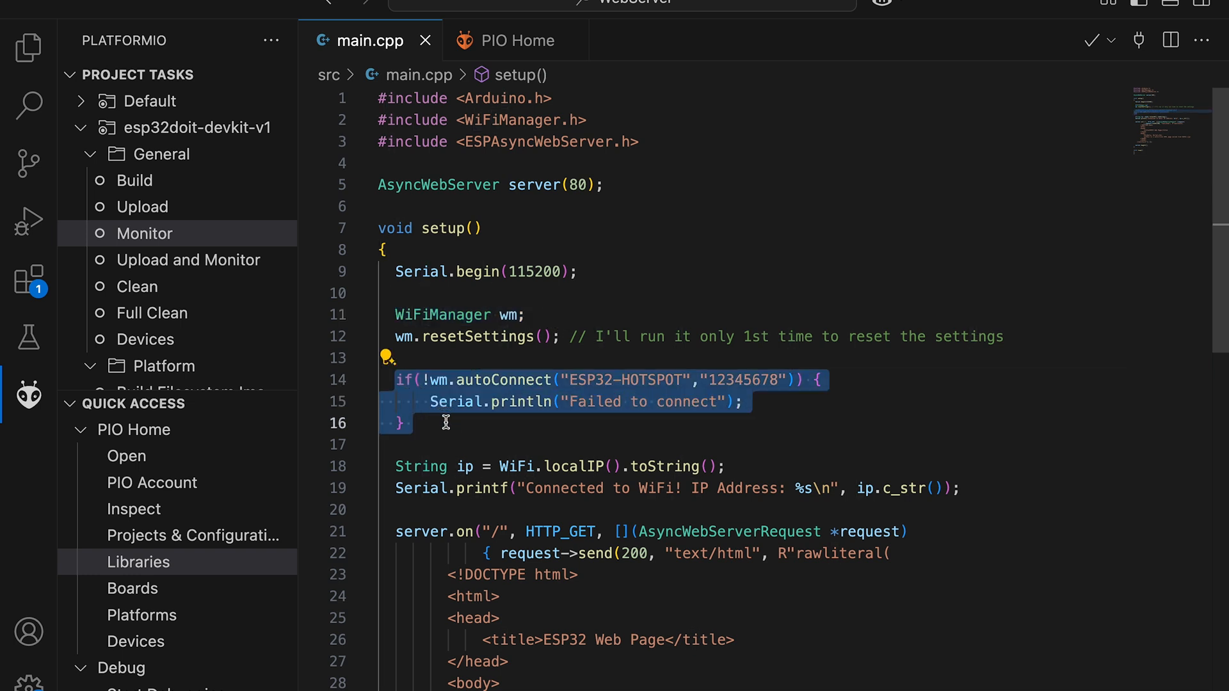
left_click(414, 423)
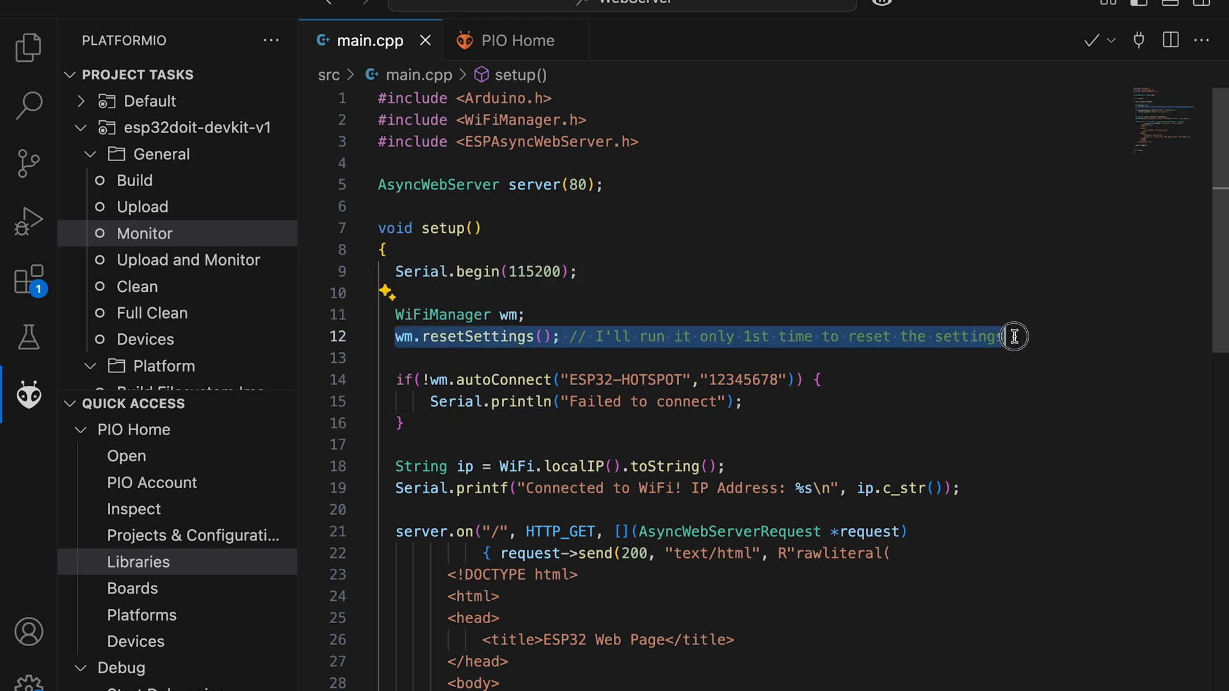
mouse_move(788, 196)
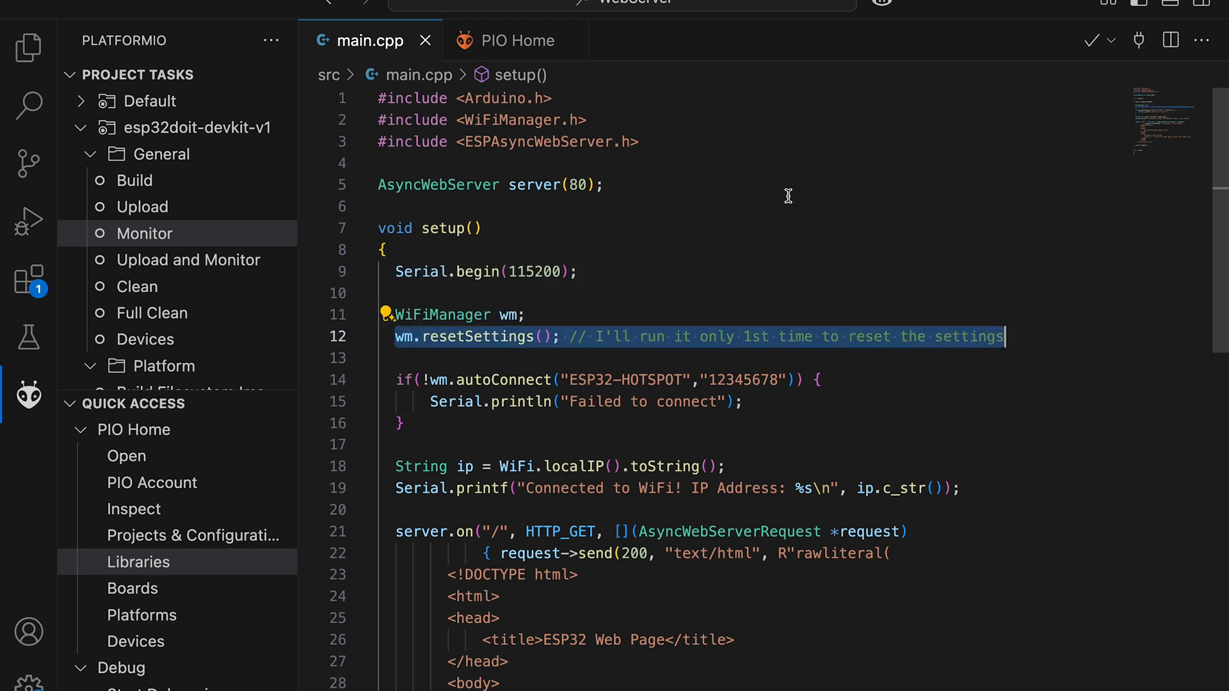
left_click(519, 163)
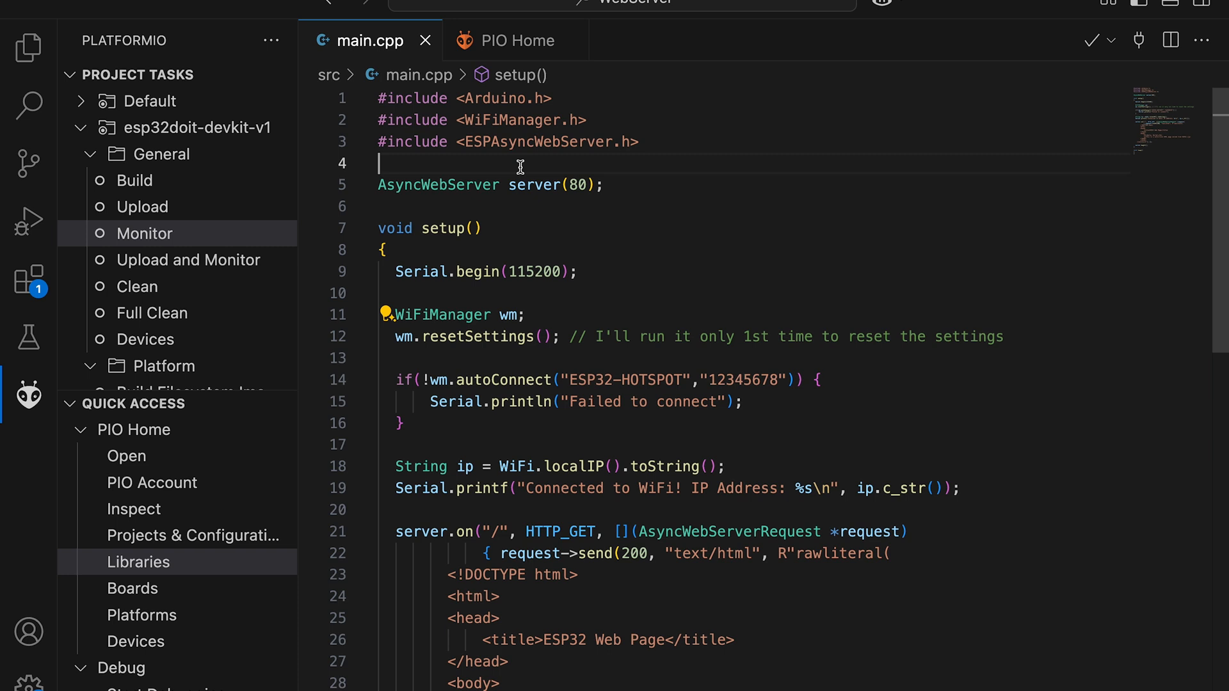
type("#include")
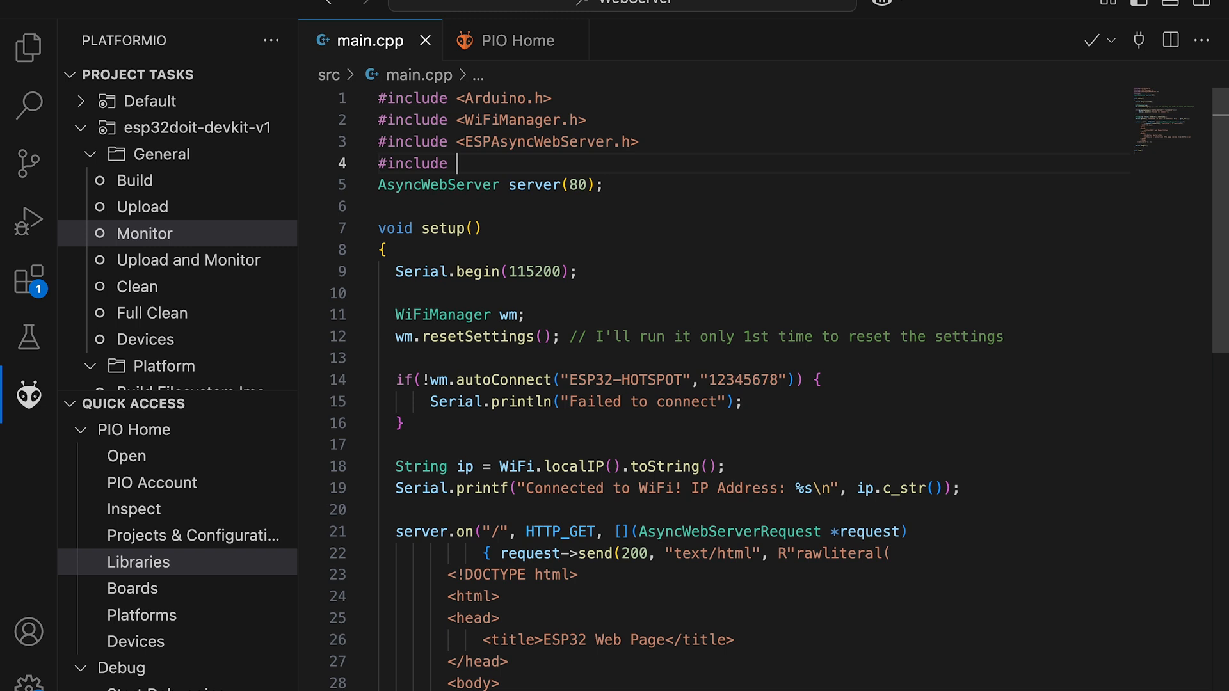
type("<ESPmDNS.h>")
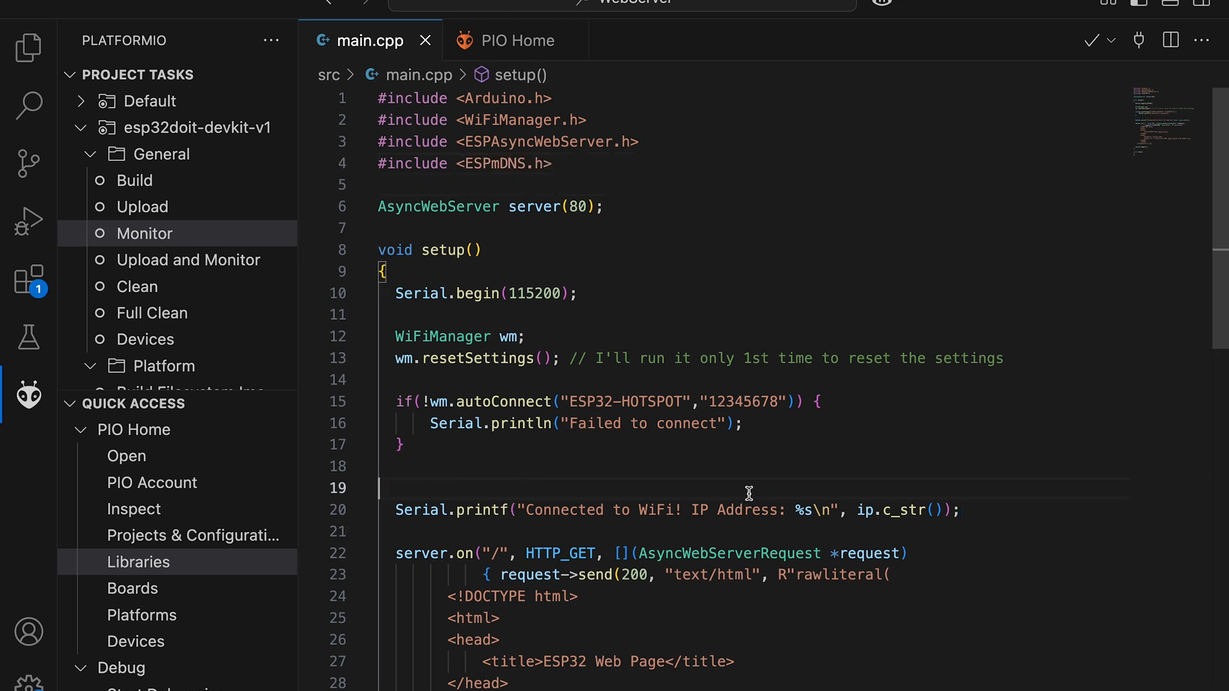
type("if(!MDNS.begin(\"esp32\")) {")
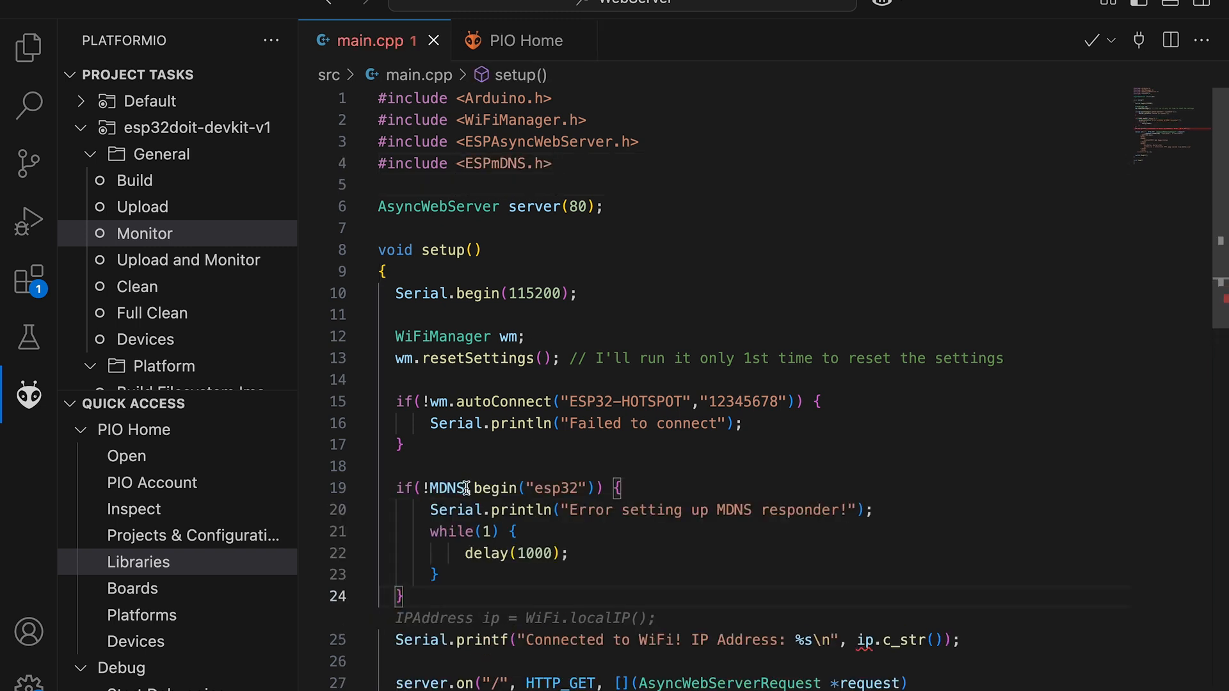
type("demo")
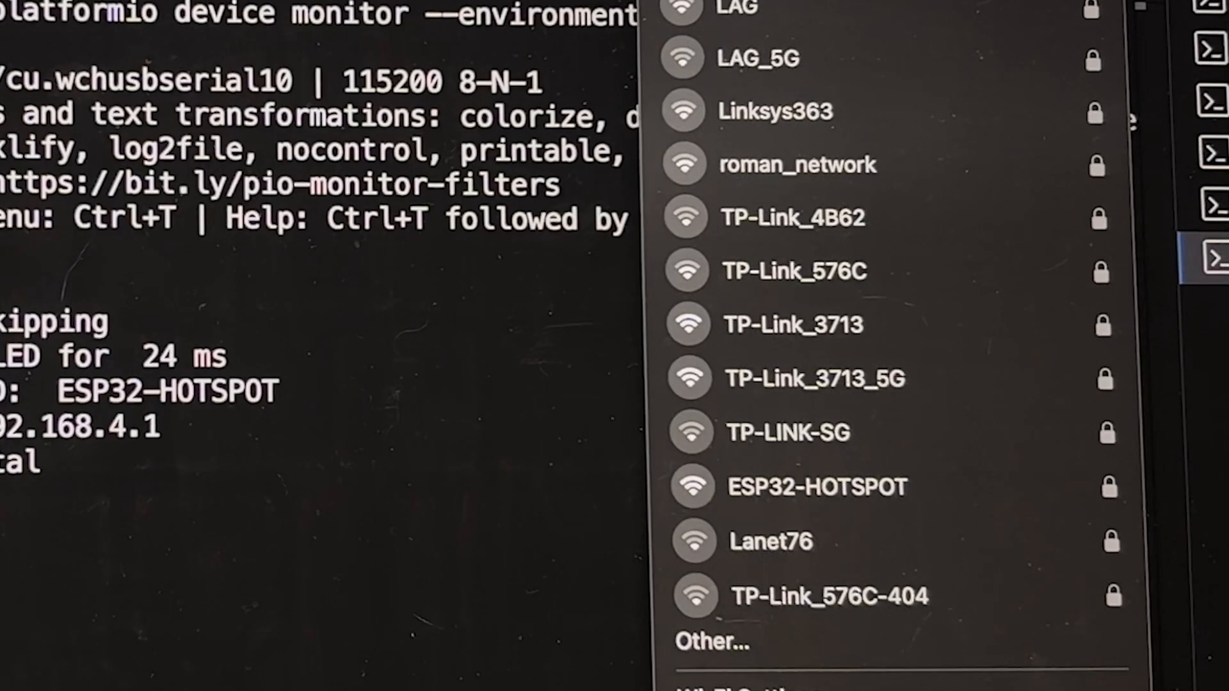
mouse_move(820, 486)
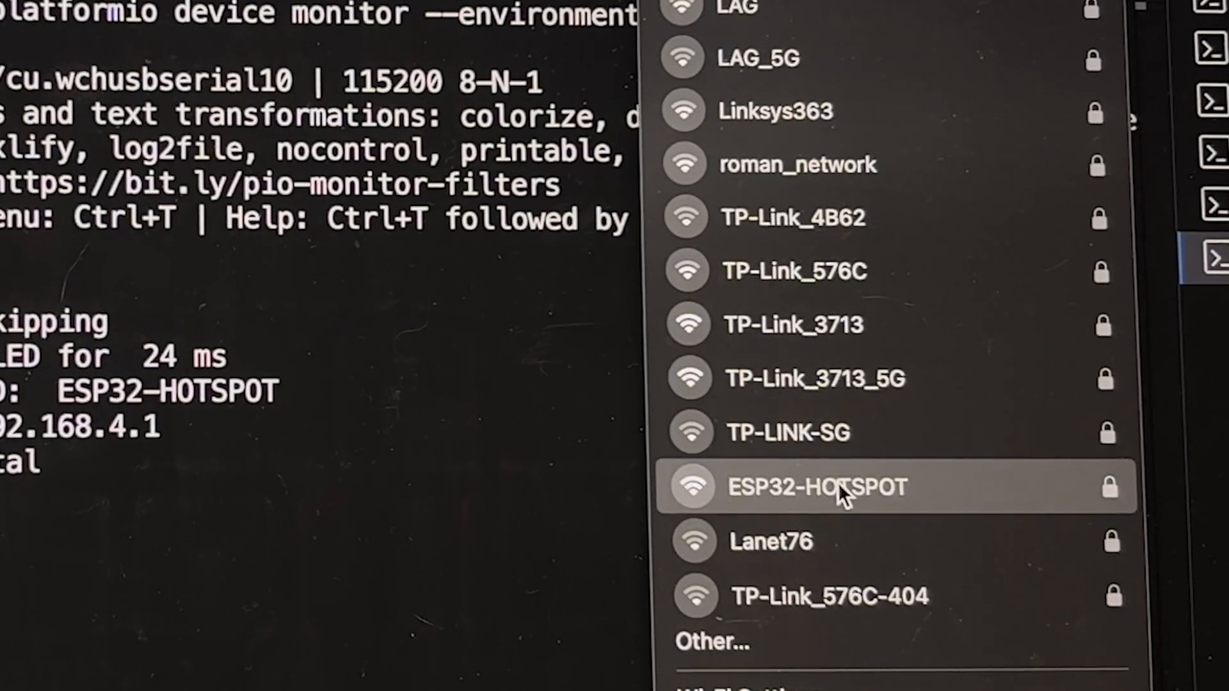
Join ESP32-HOTSPOT, exit WiFiManager setup, and browse to esp32demo.local in Chrome.
left_click(818, 487)
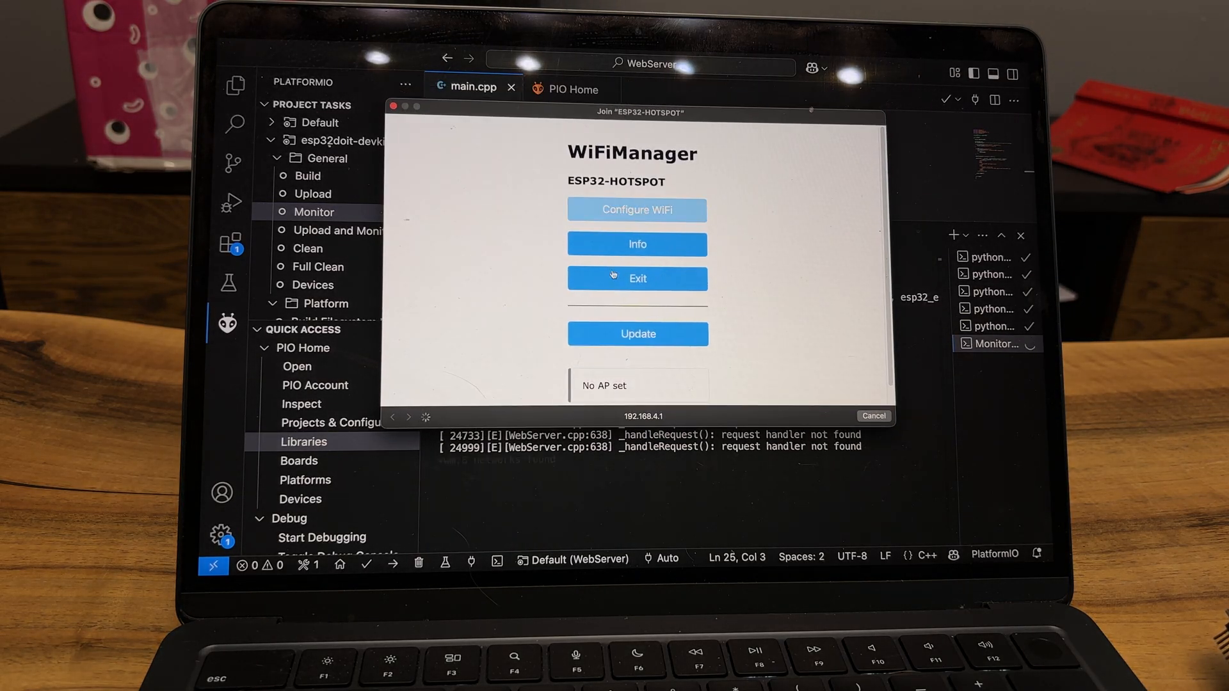
left_click(636, 209)
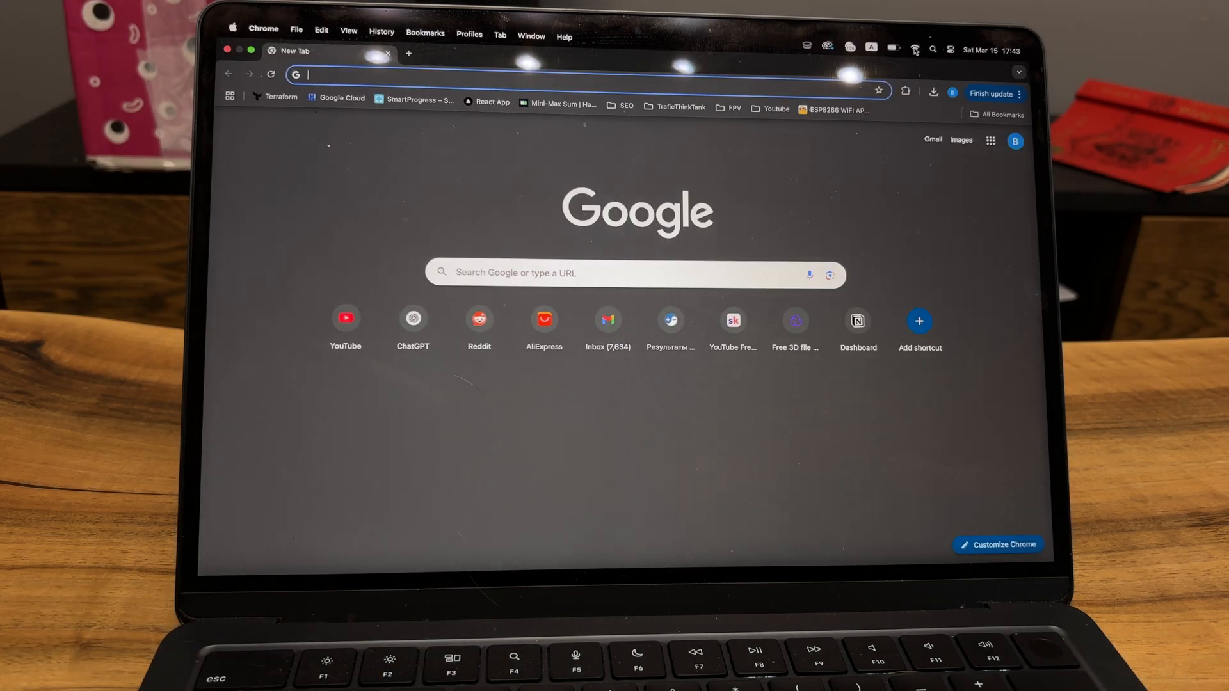
left_click(914, 48)
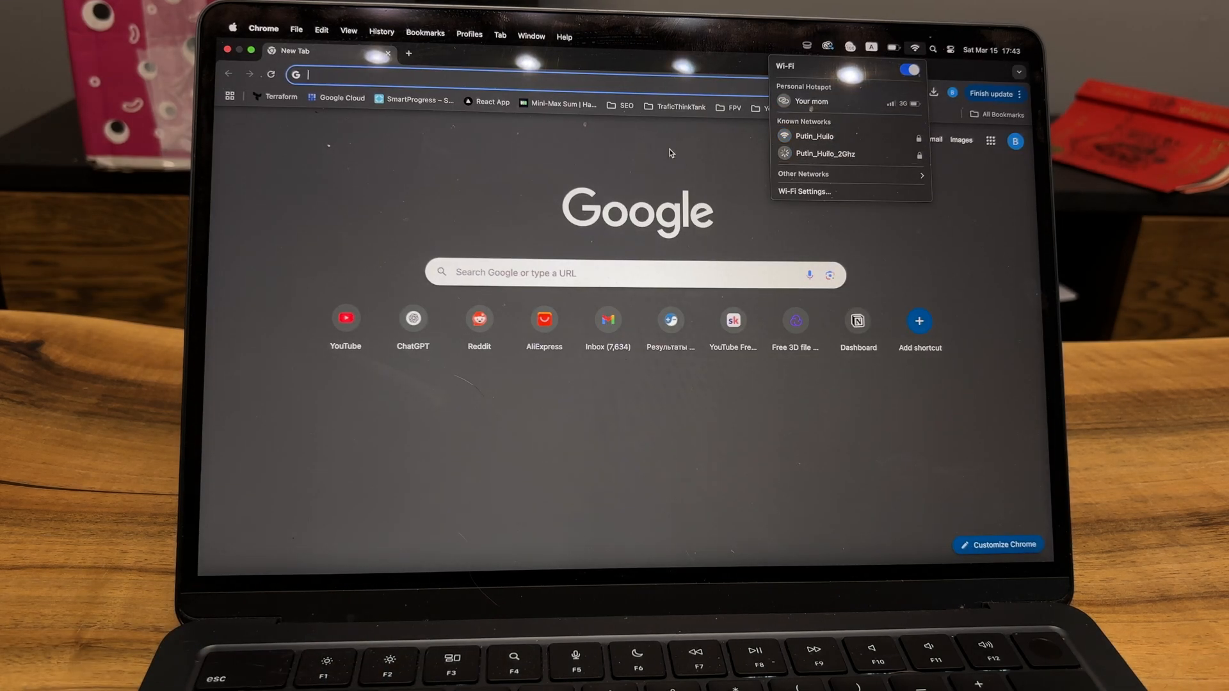
type("esp32demo.local")
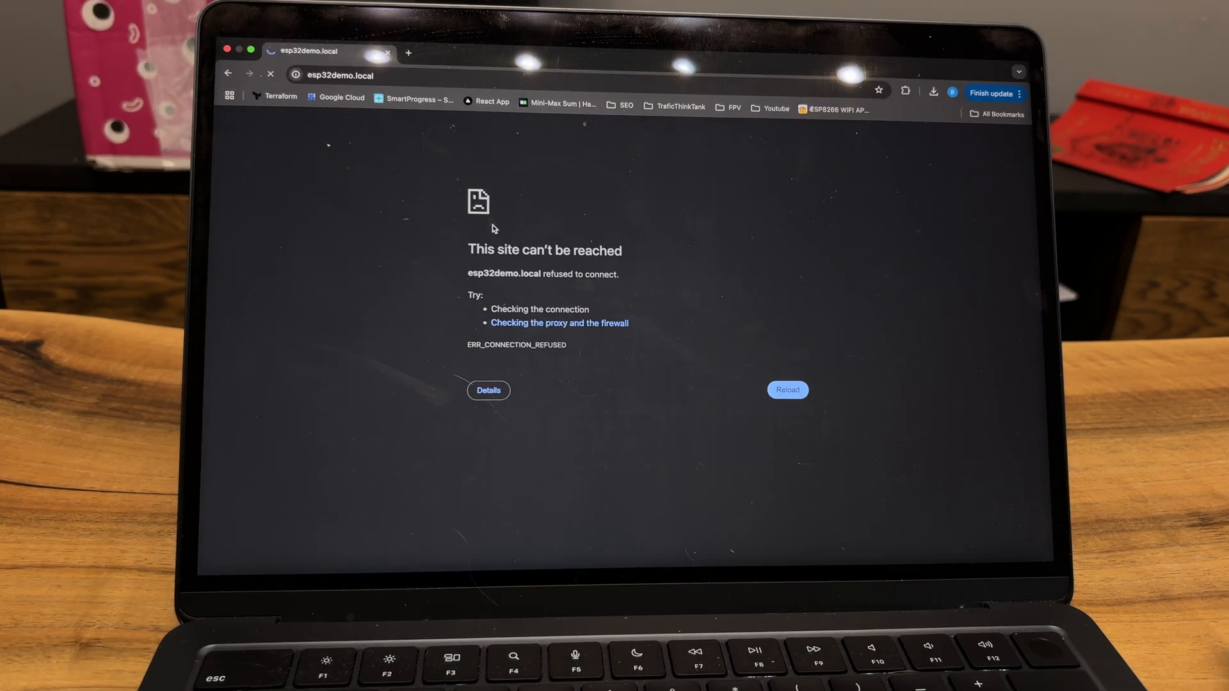
left_click(786, 390)
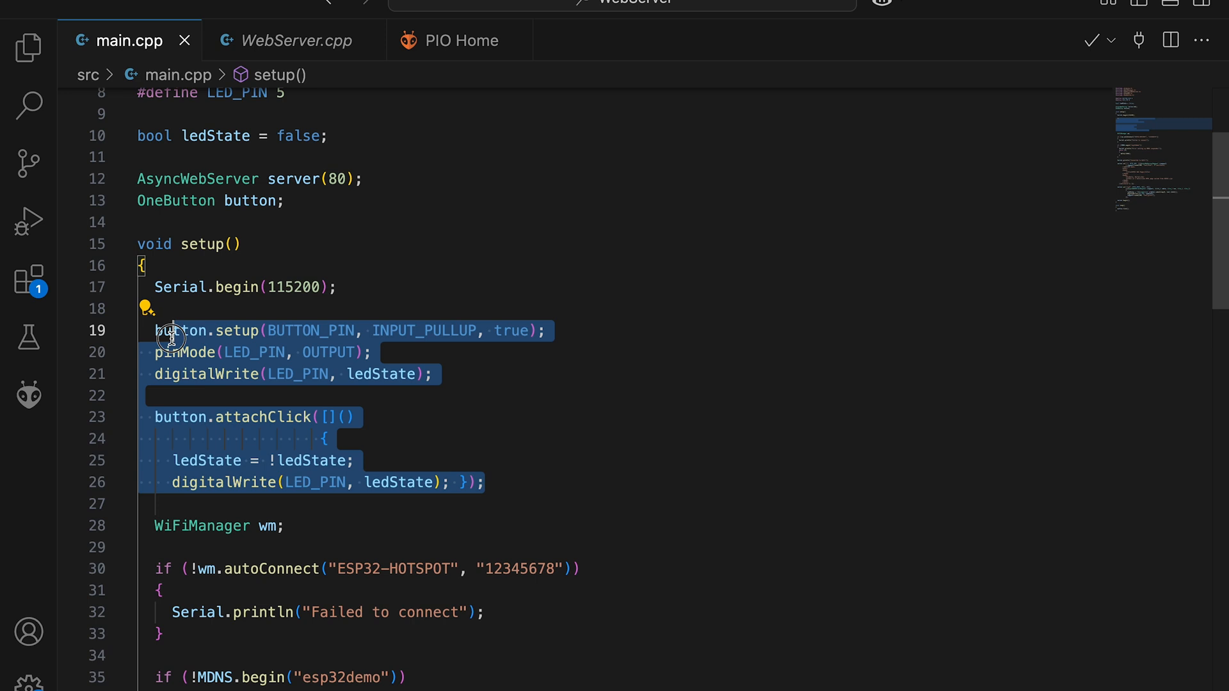
mouse_move(381, 293)
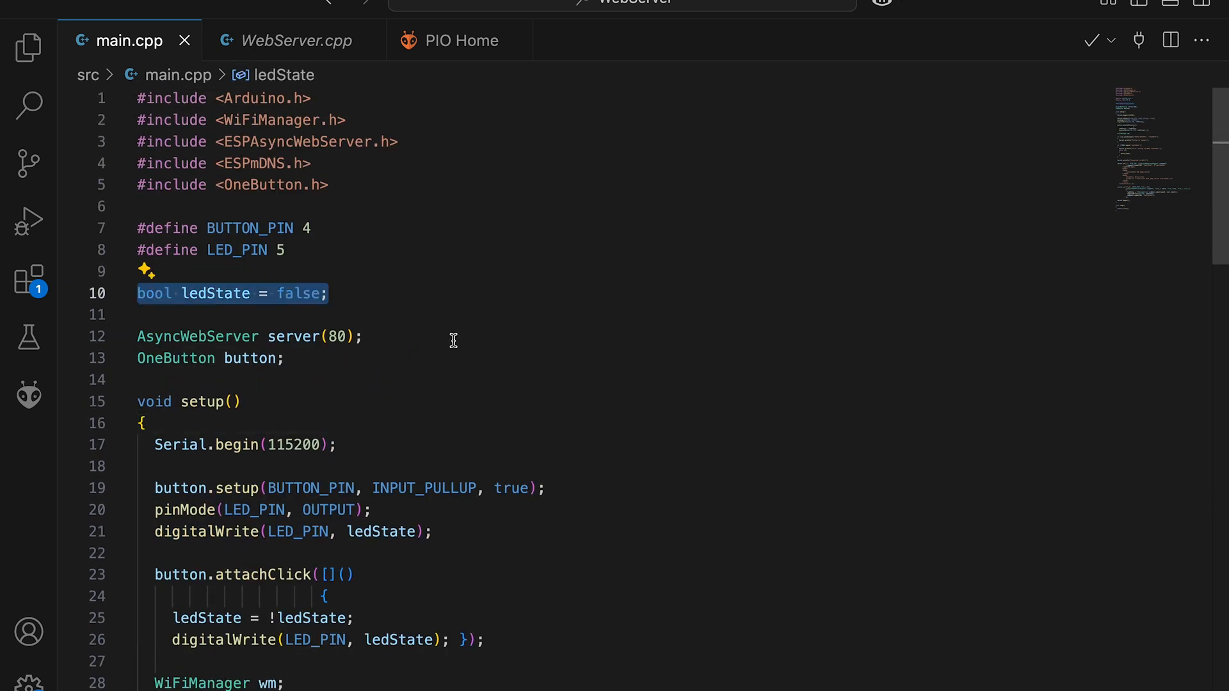
Scroll main.cpp to the button setup code and the /led POST handler.
scroll("down", 3)
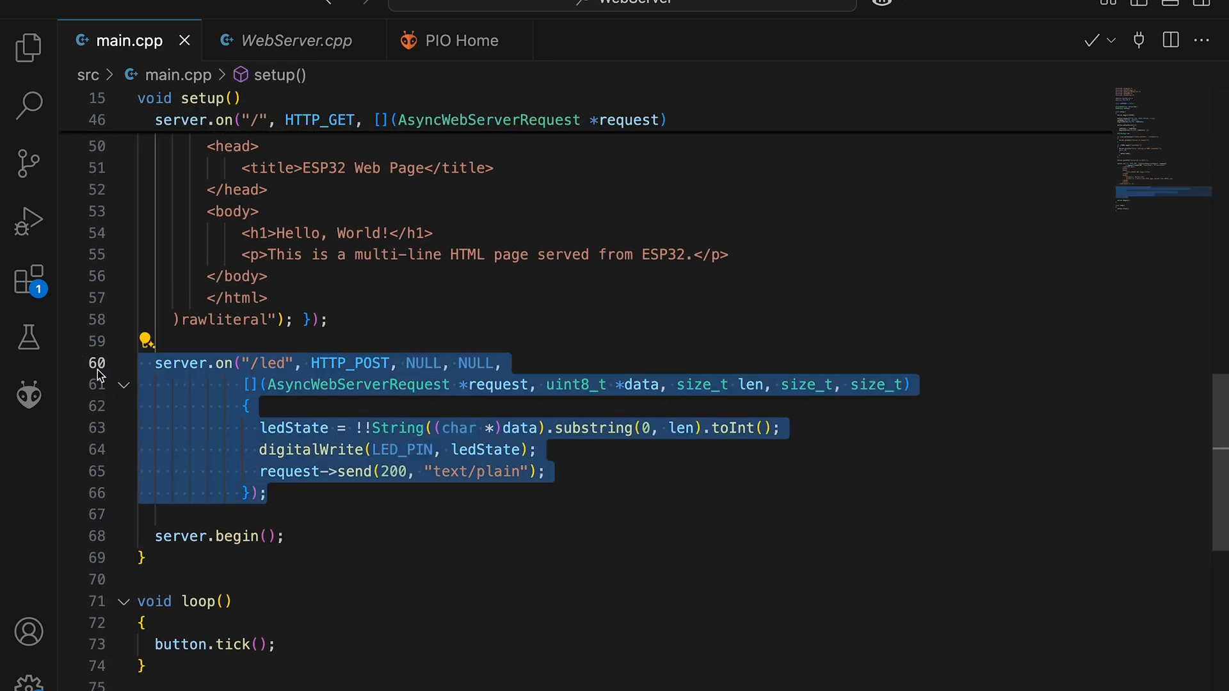
mouse_move(371, 499)
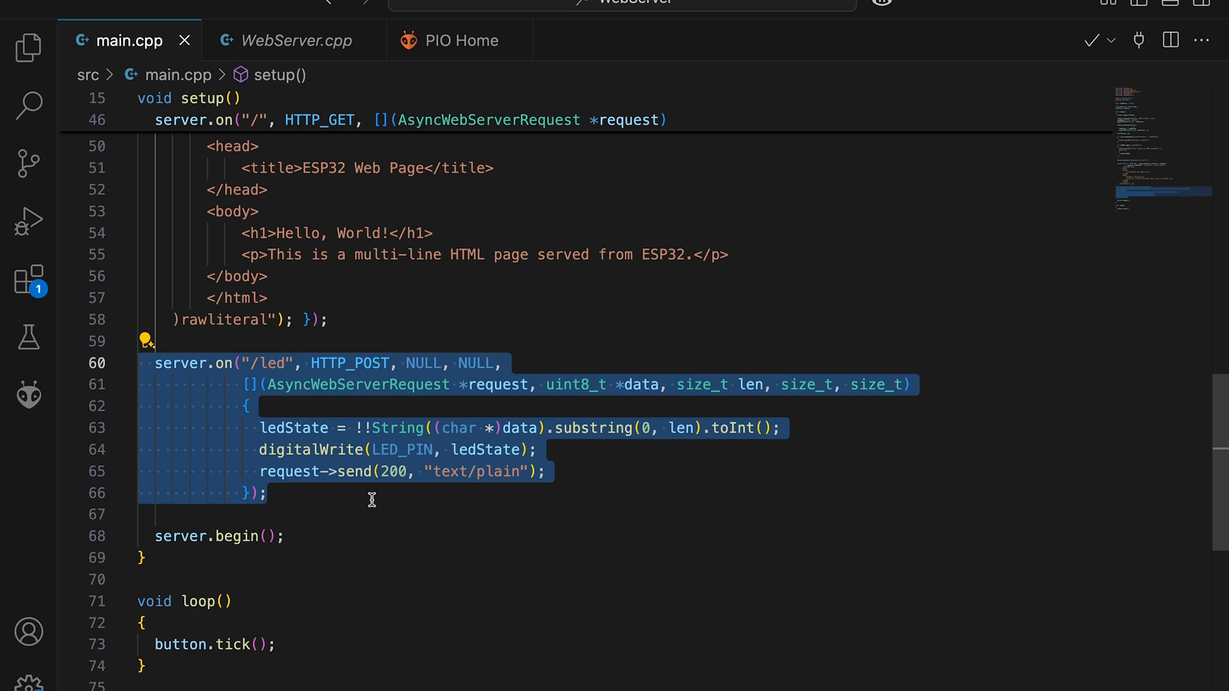
left_click(371, 500)
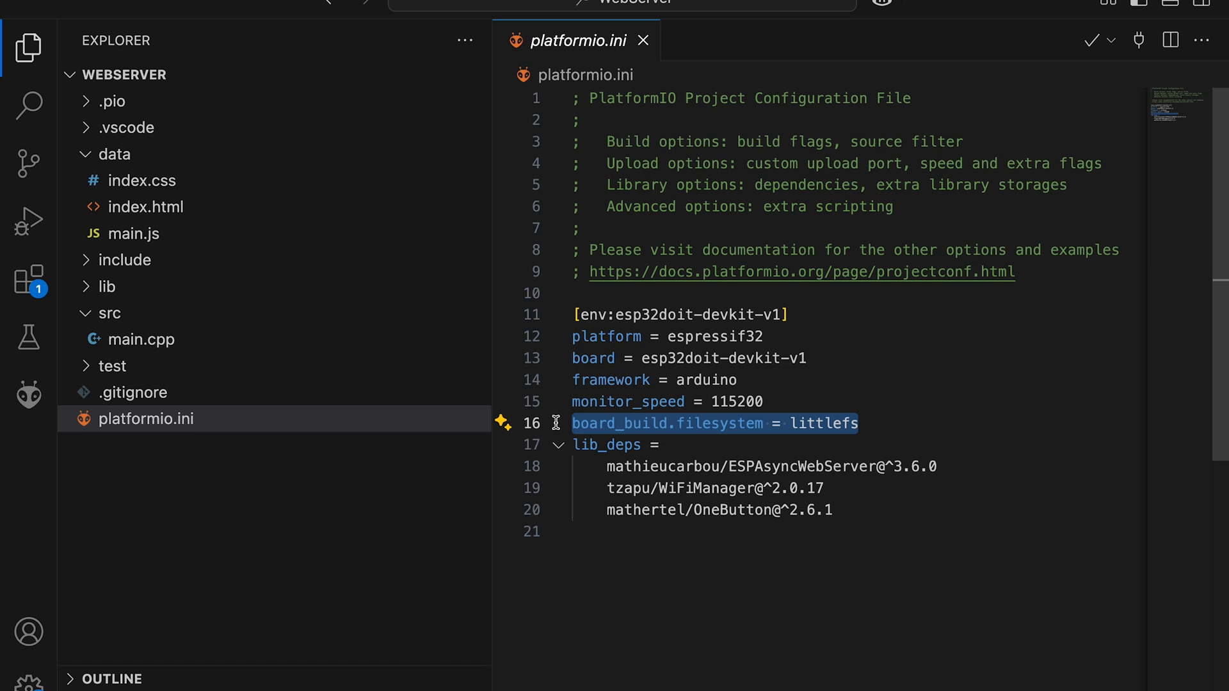
Open main.cpp and highlight the LittleFS include and the LittleFS.begin mounting block.
left_click(142, 340)
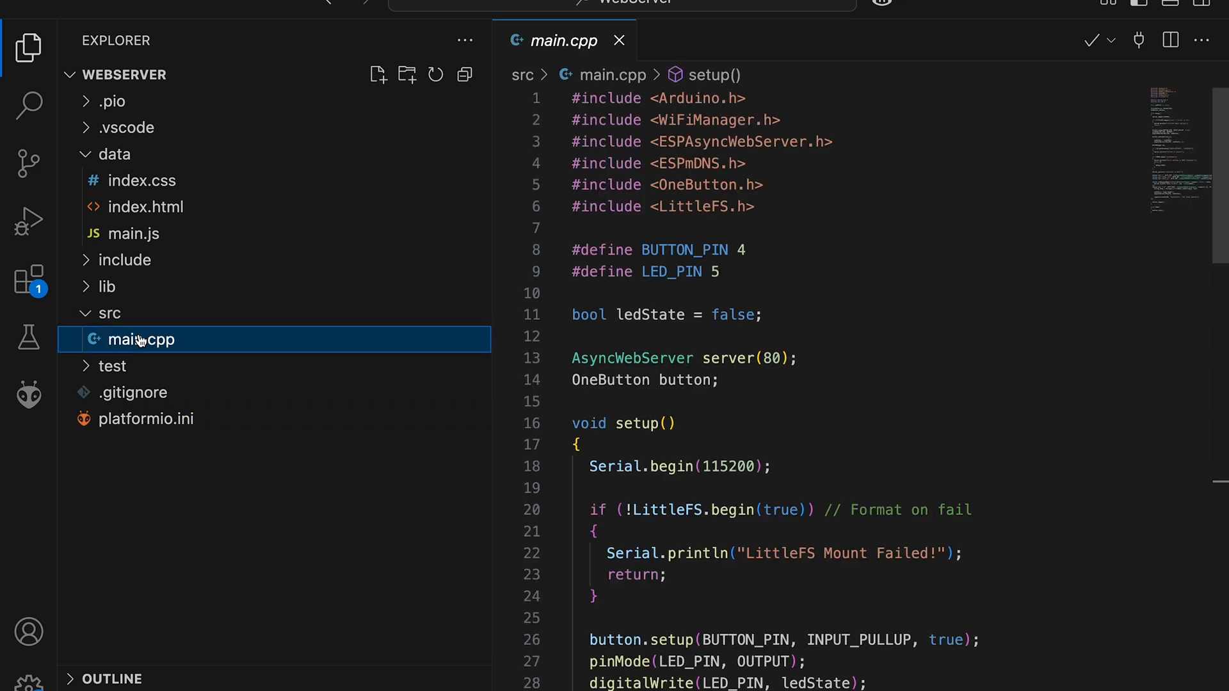
left_click(662, 206)
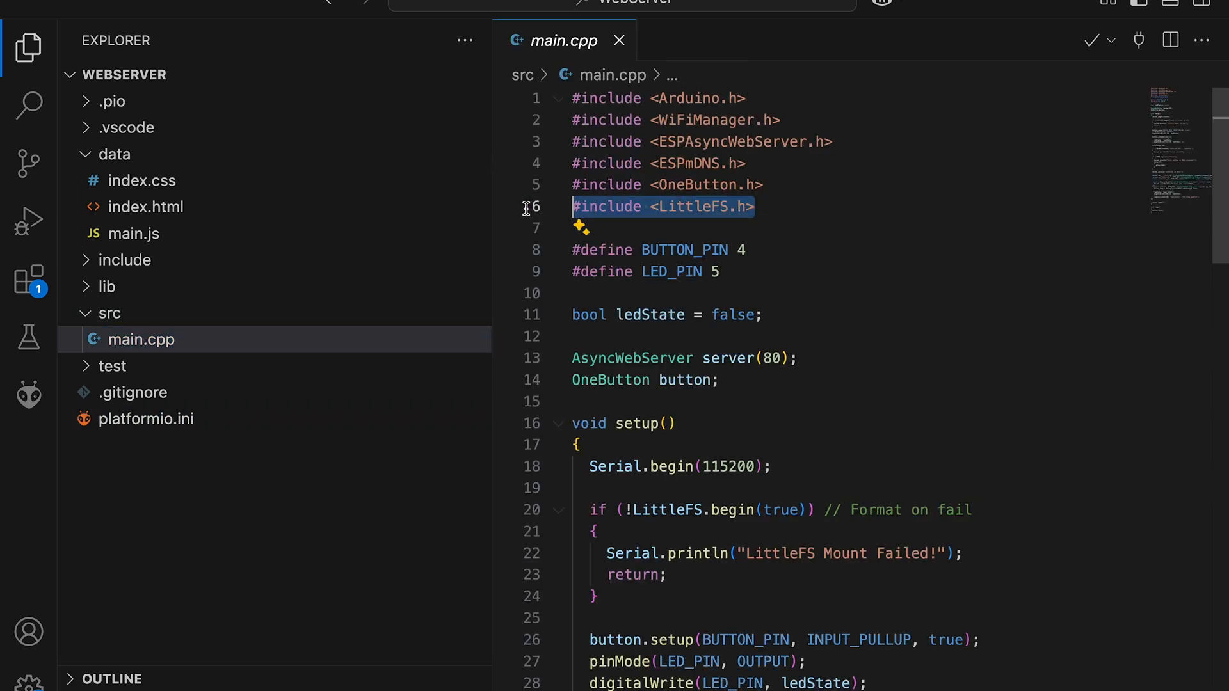
scroll("down", 3)
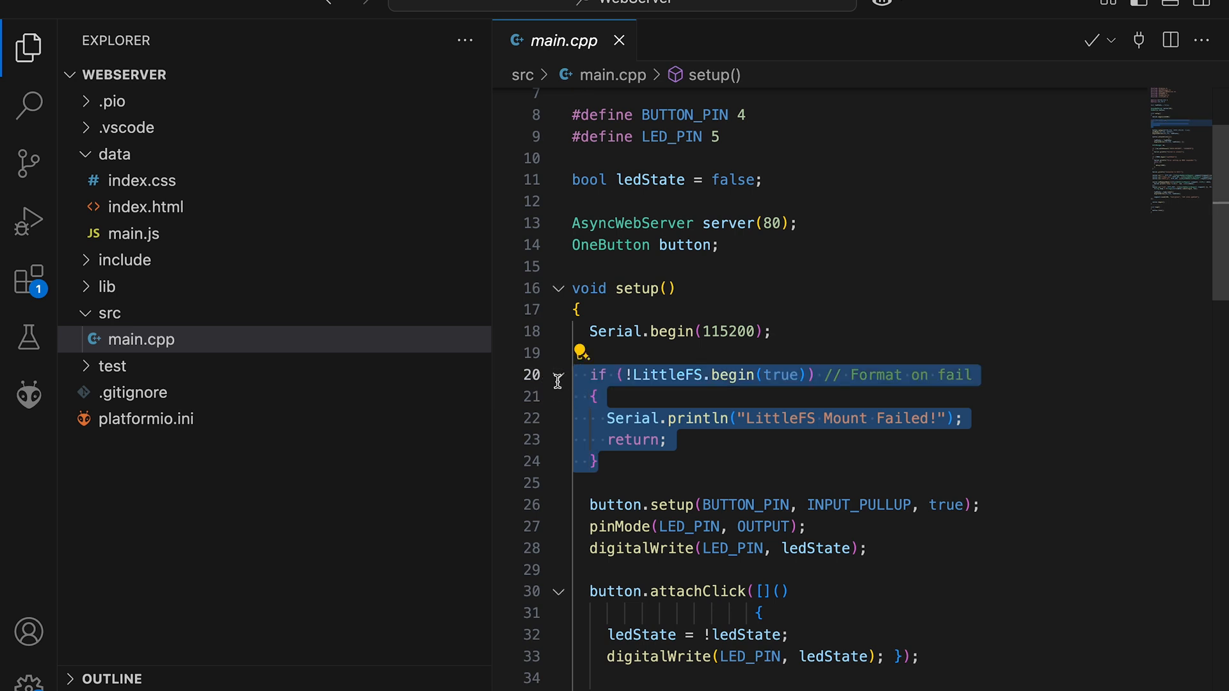
Expand the data folder, open index.html and main.js, and hide the sidebar.
left_click(114, 154)
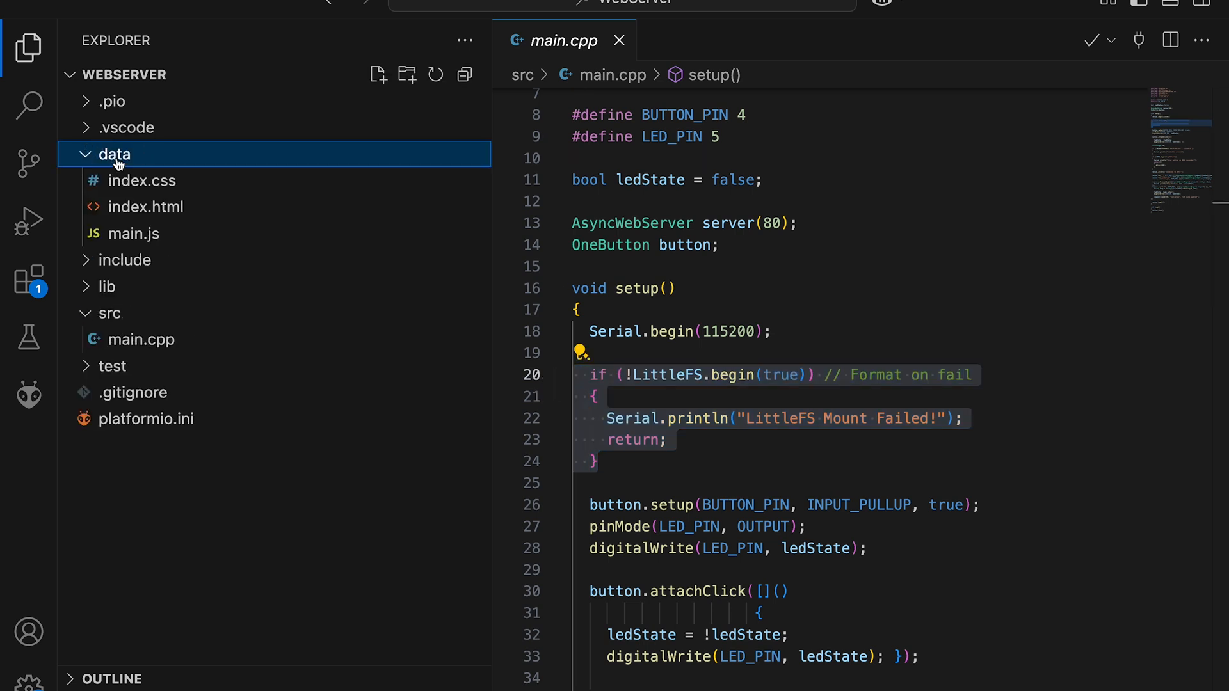
mouse_move(143, 181)
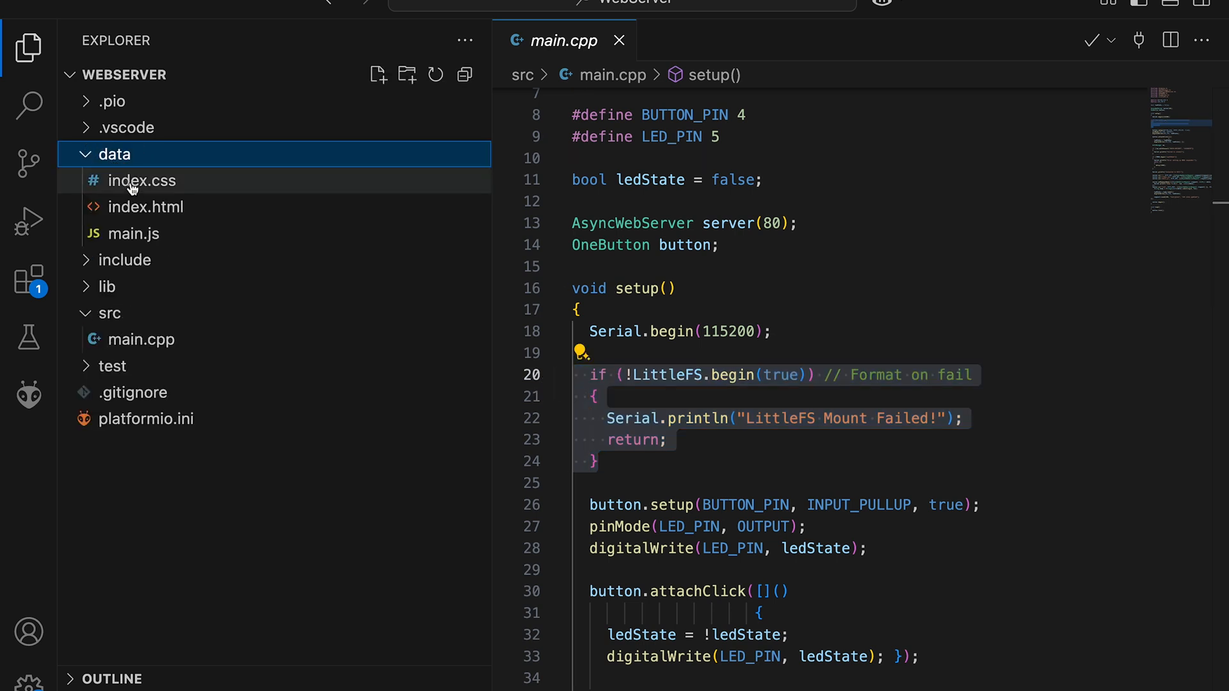
left_click(146, 206)
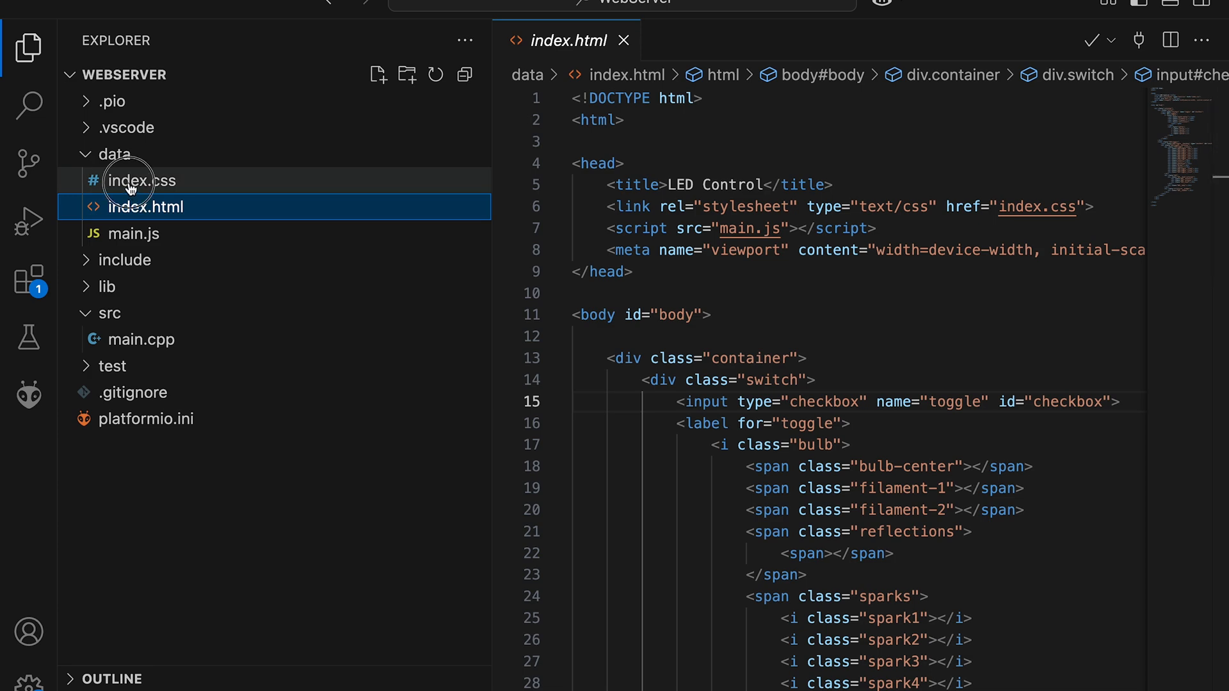
left_click(134, 233)
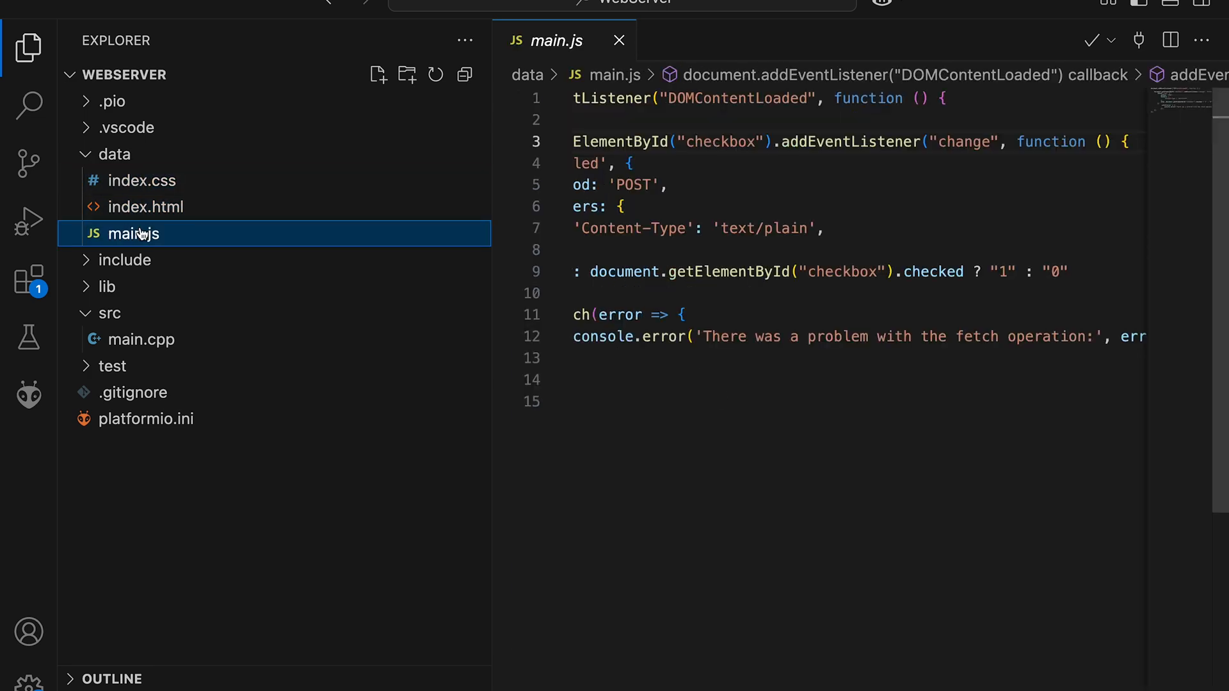
left_click(28, 47)
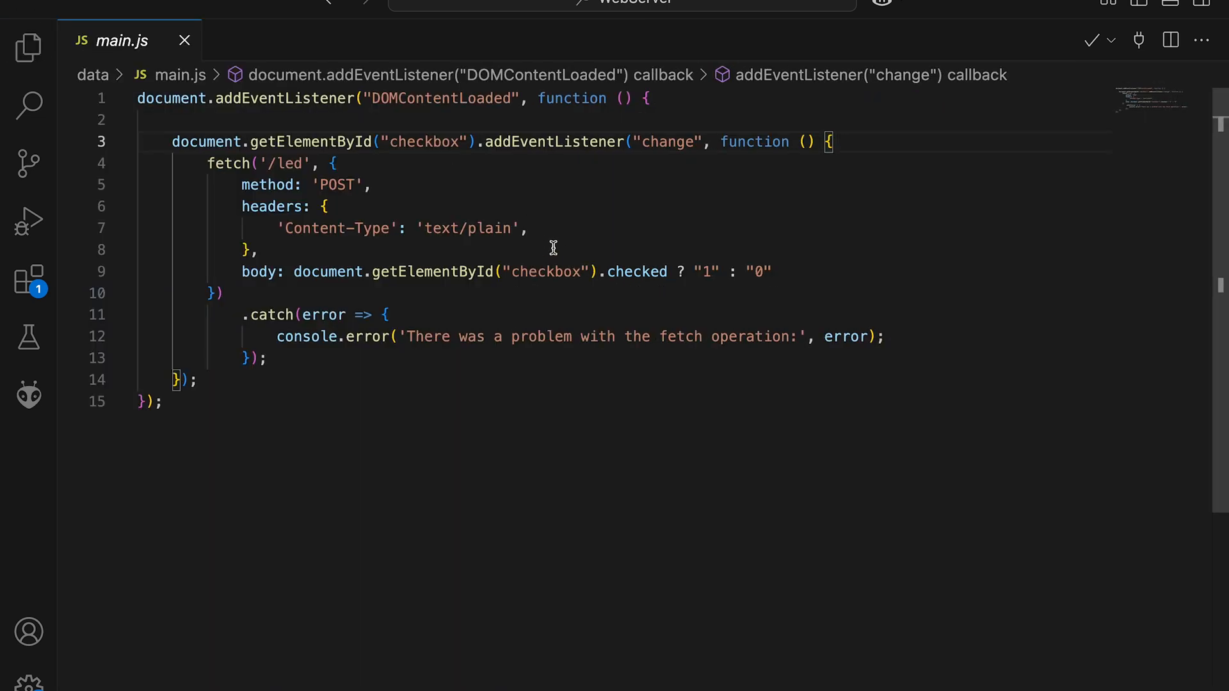
mouse_move(234, 221)
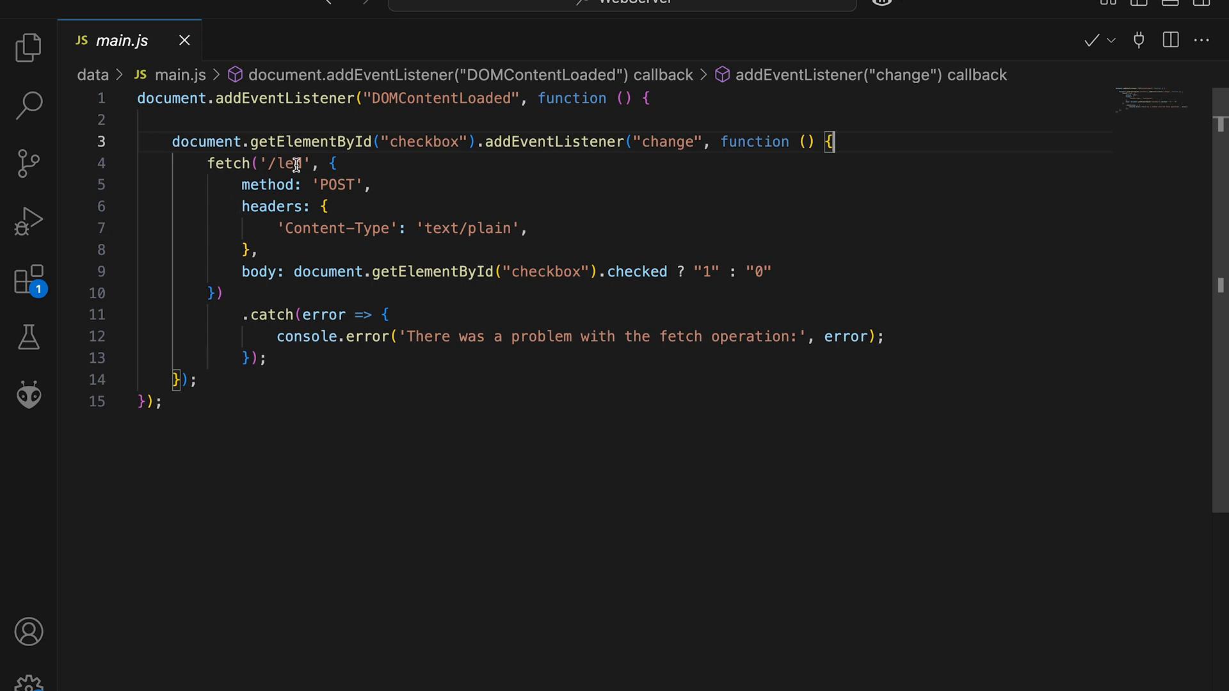
type("d")
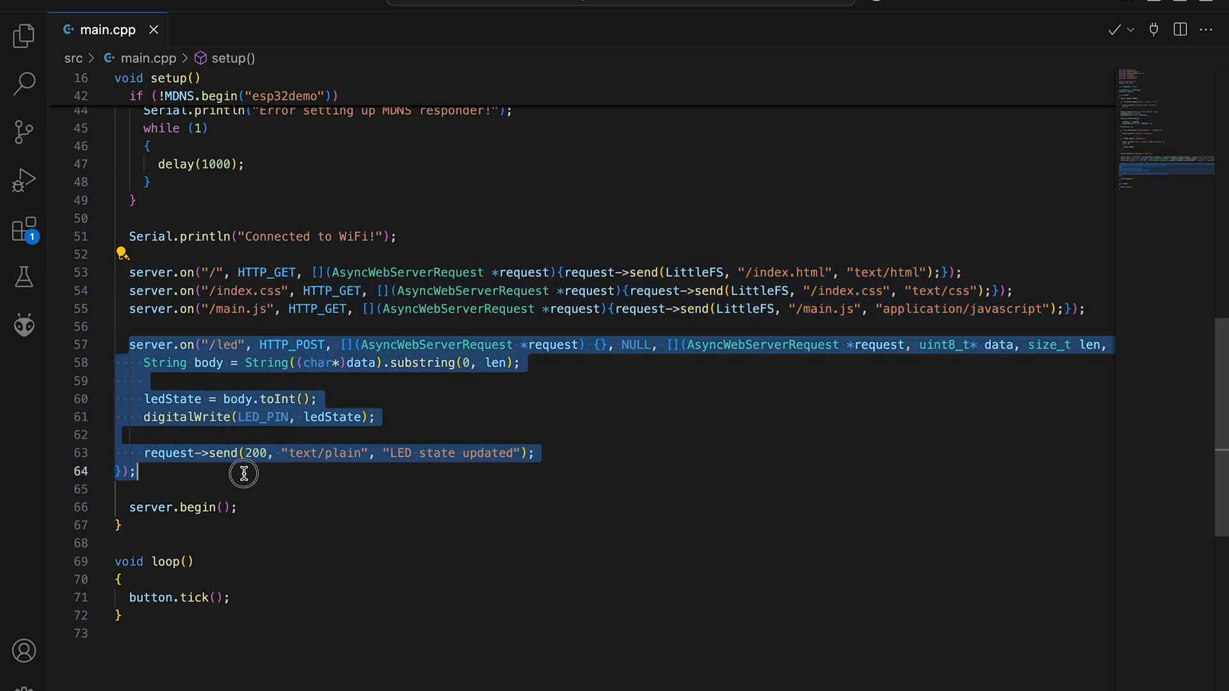
Deselect the server.on("/led", HTTP_POST) handler in main.cpp.
left_click(376, 417)
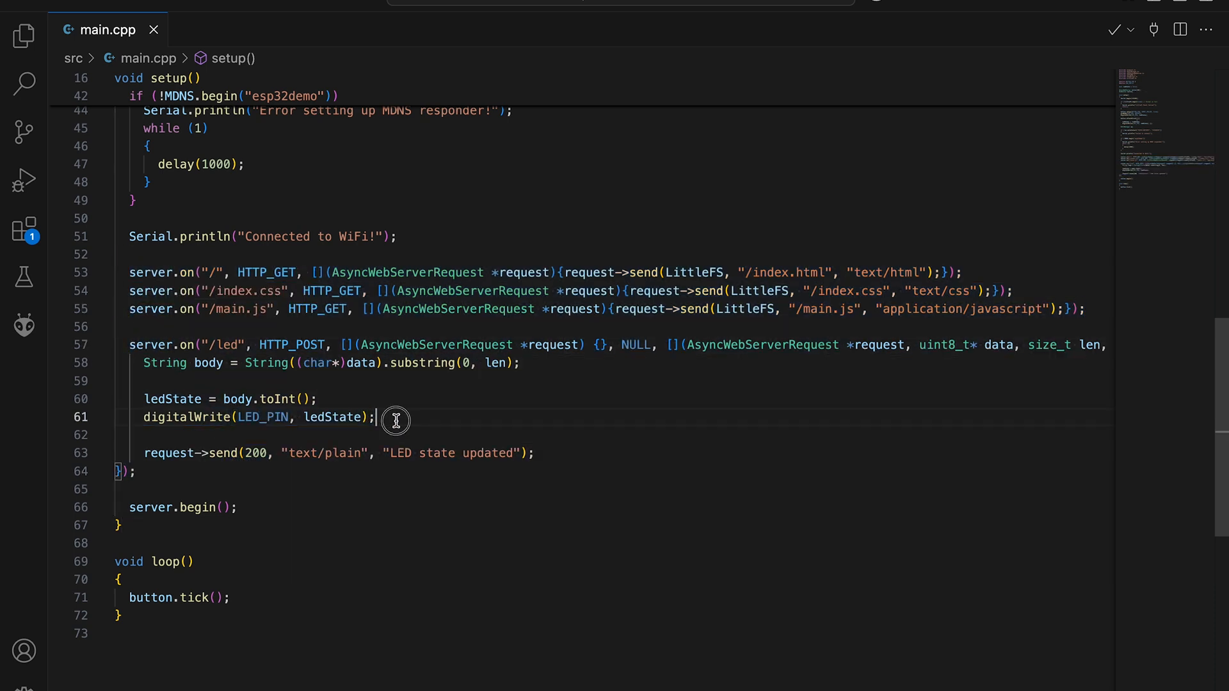